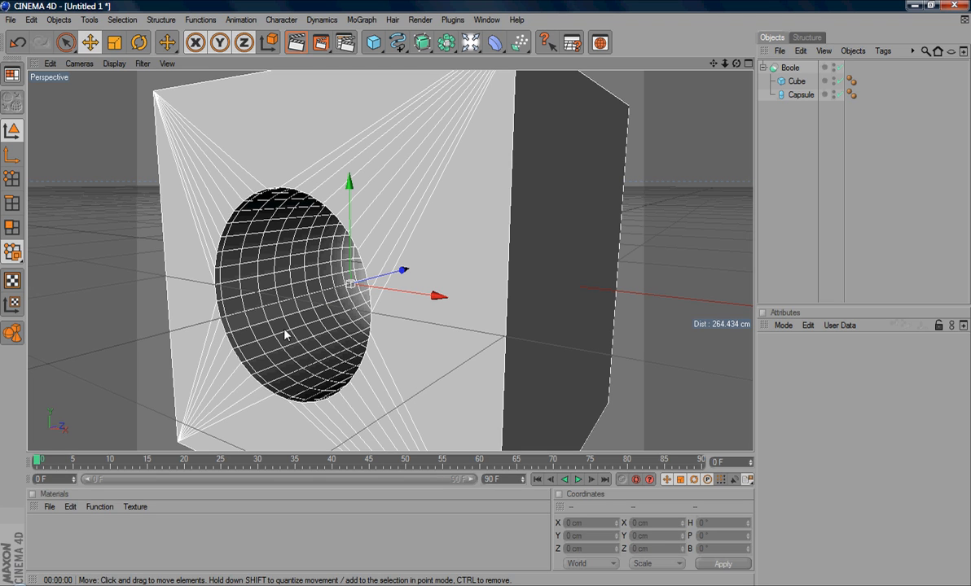
{"action": "mouse_move", "coordinate": [273, 350]}
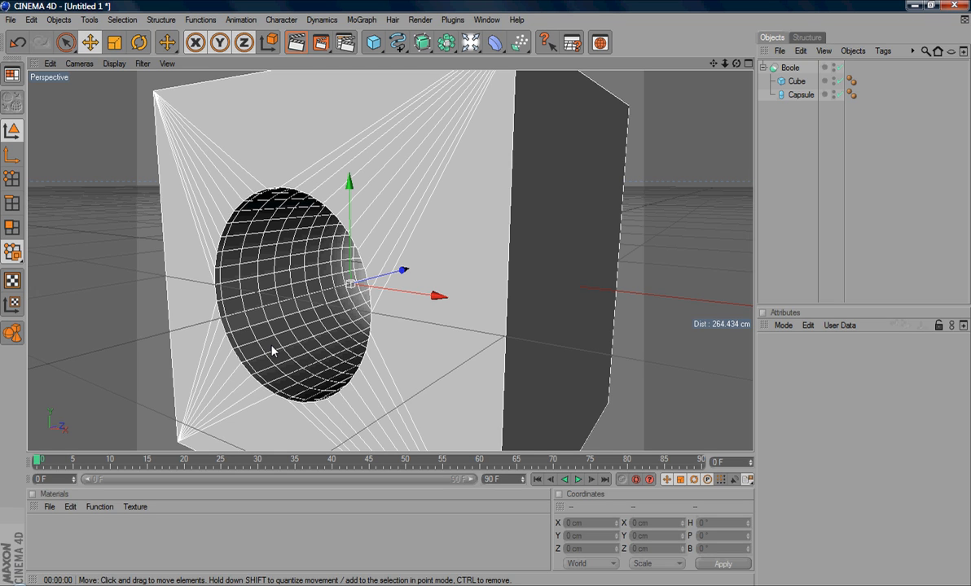
{"action": "mouse_move", "coordinate": [276, 291]}
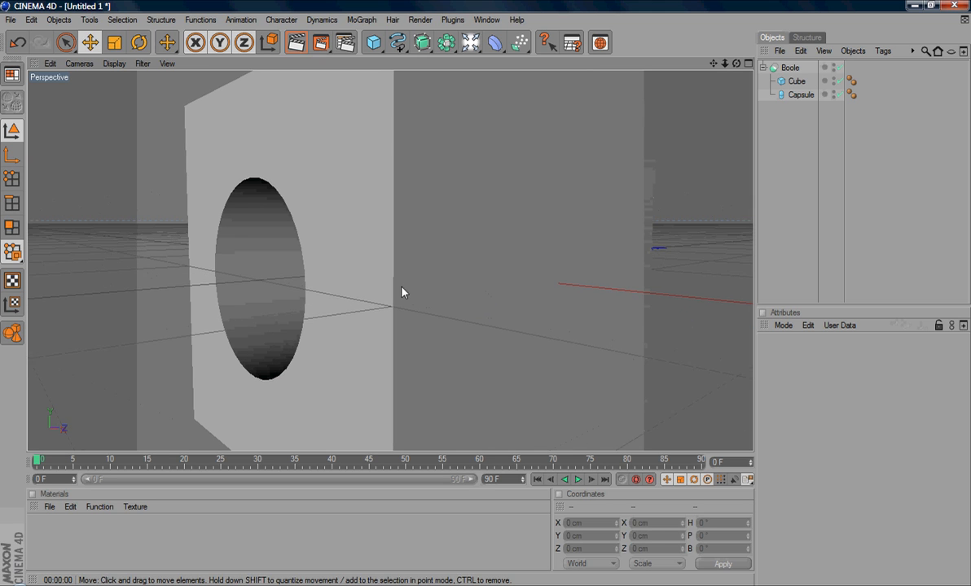
Select the Capsule in the Object Manager before previewing the Boole result
{"action": "left_click", "coordinate": [801, 95]}
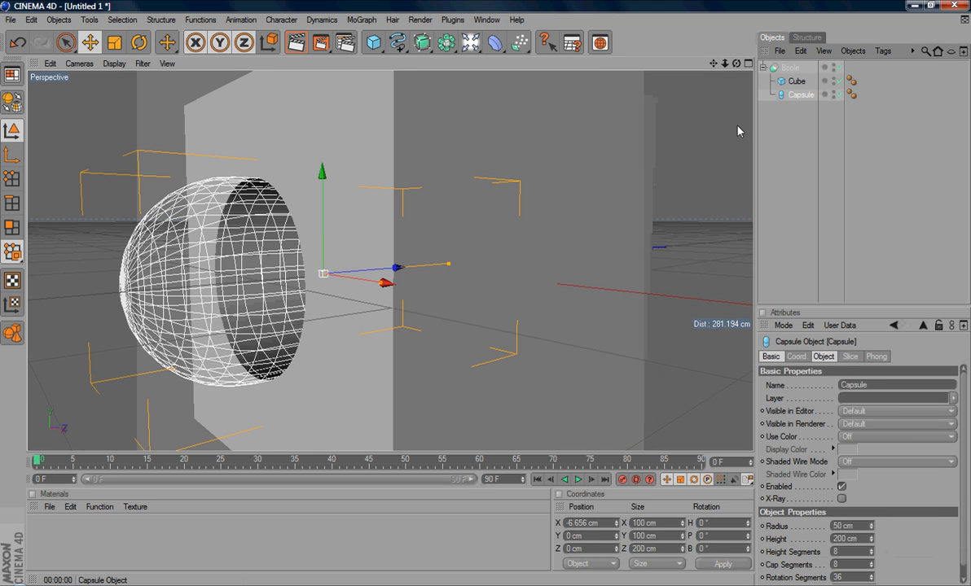
{"action": "mouse_move", "coordinate": [583, 215]}
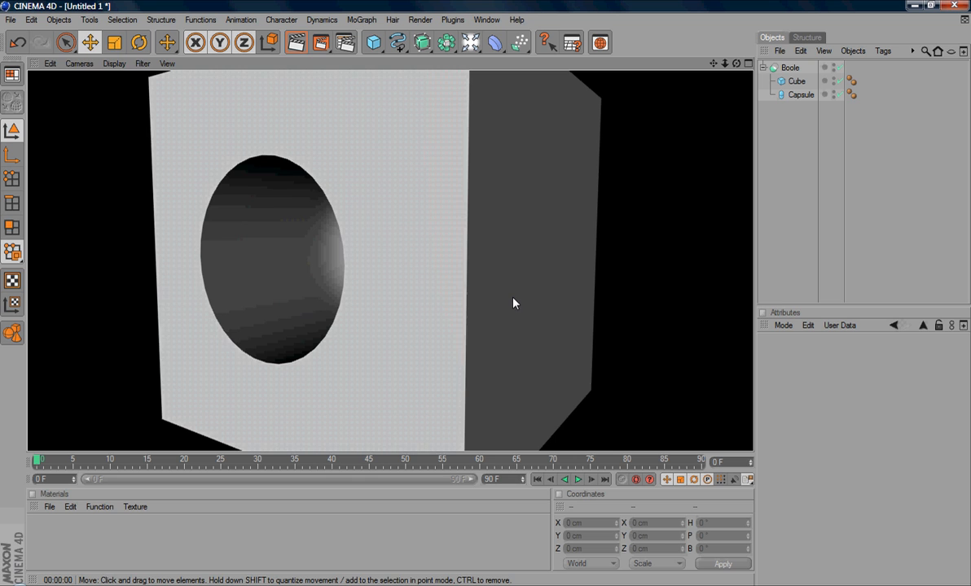
Nest the Boole cube under a new HyperNURBS so it gets smoothed
{"action": "left_click", "coordinate": [796, 82]}
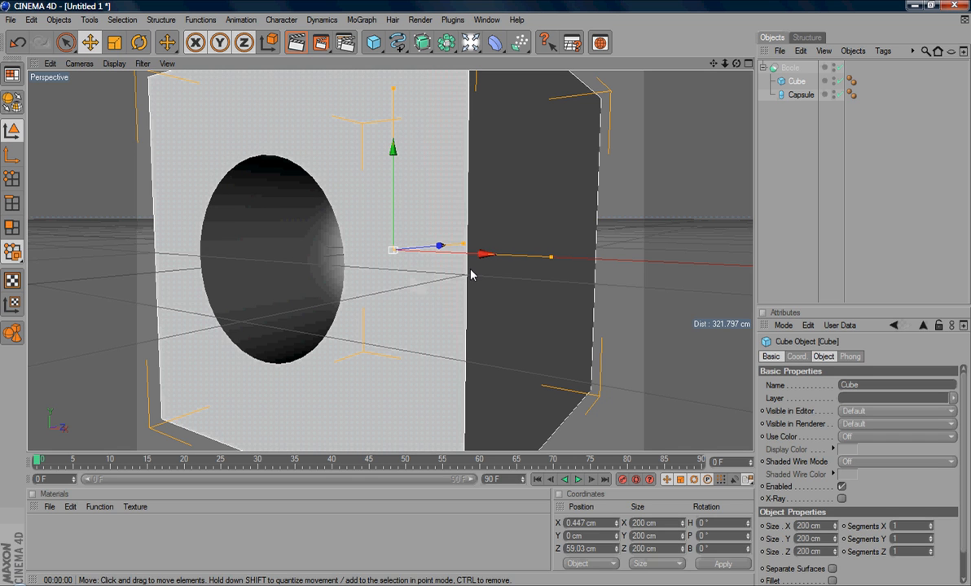
{"action": "left_click_drag", "start_coordinate": [469, 273], "coordinate": [449, 292]}
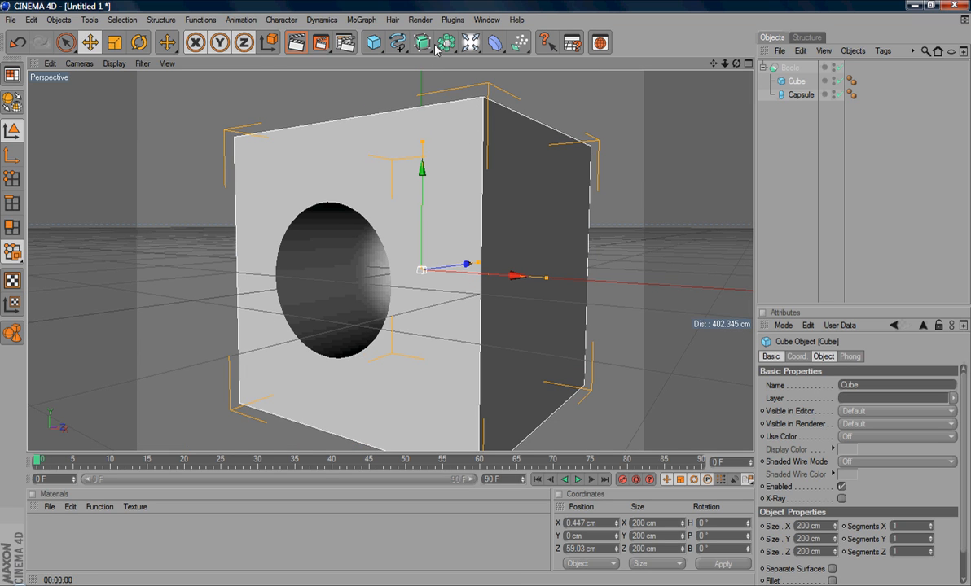
{"action": "mouse_move", "coordinate": [378, 71]}
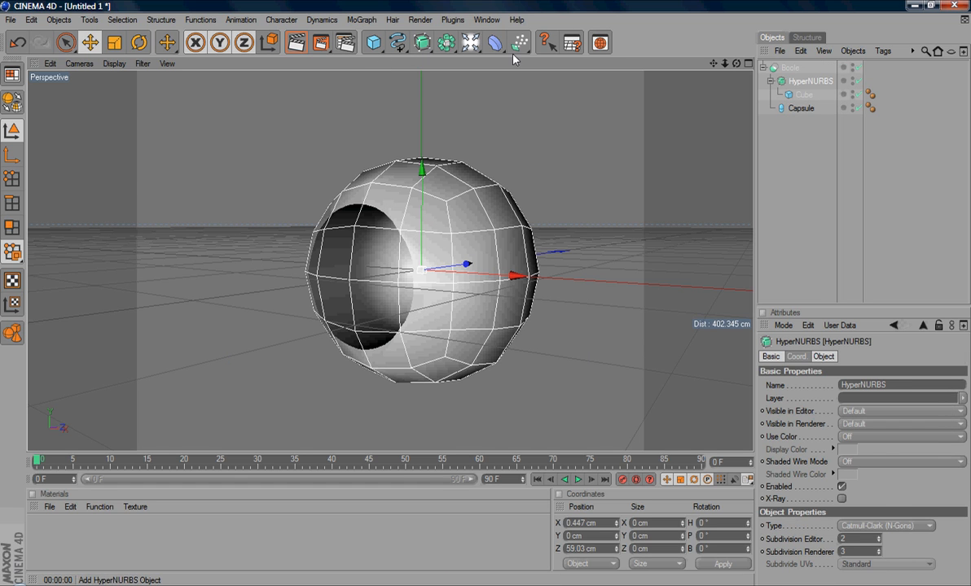
{"action": "left_click", "coordinate": [798, 82]}
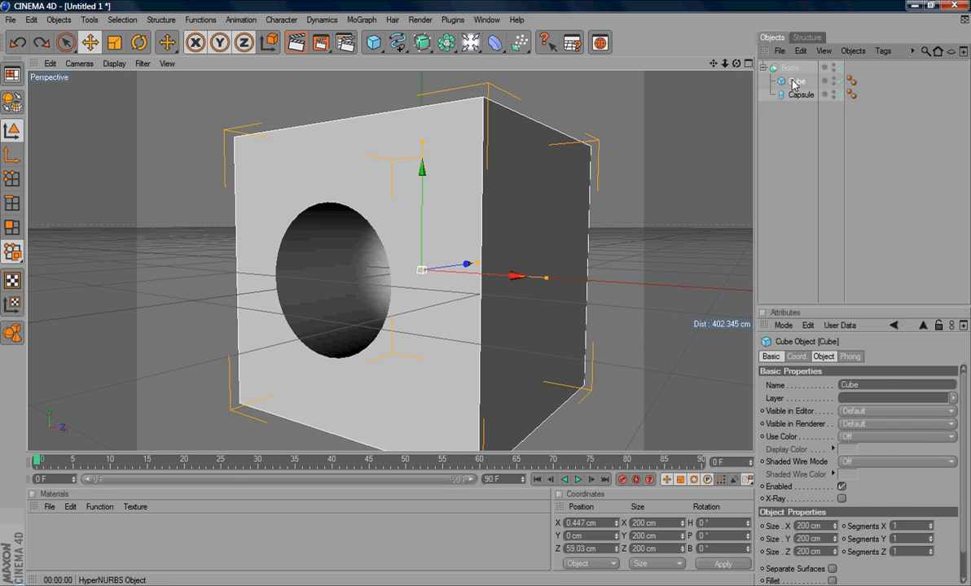
{"action": "left_click", "coordinate": [788, 68]}
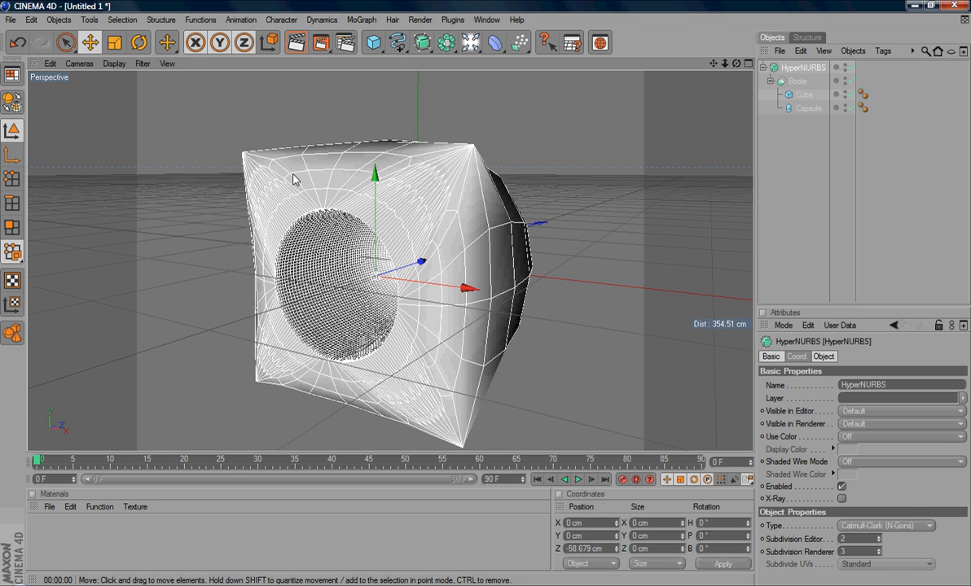
{"action": "mouse_move", "coordinate": [434, 260]}
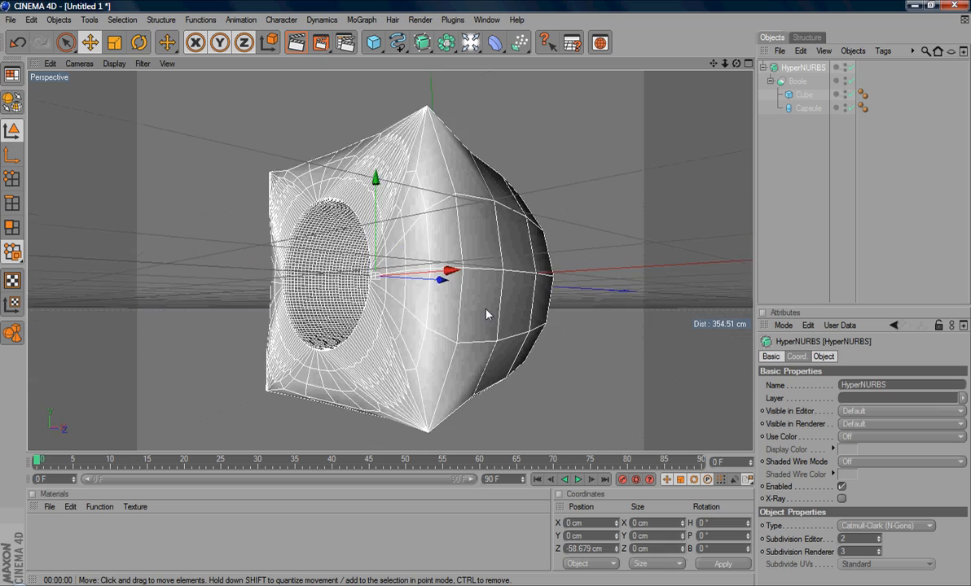
Orbit the view around the smoothed, bulging shape to inspect both sides
{"action": "left_click_drag", "start_coordinate": [485, 313], "coordinate": [401, 225]}
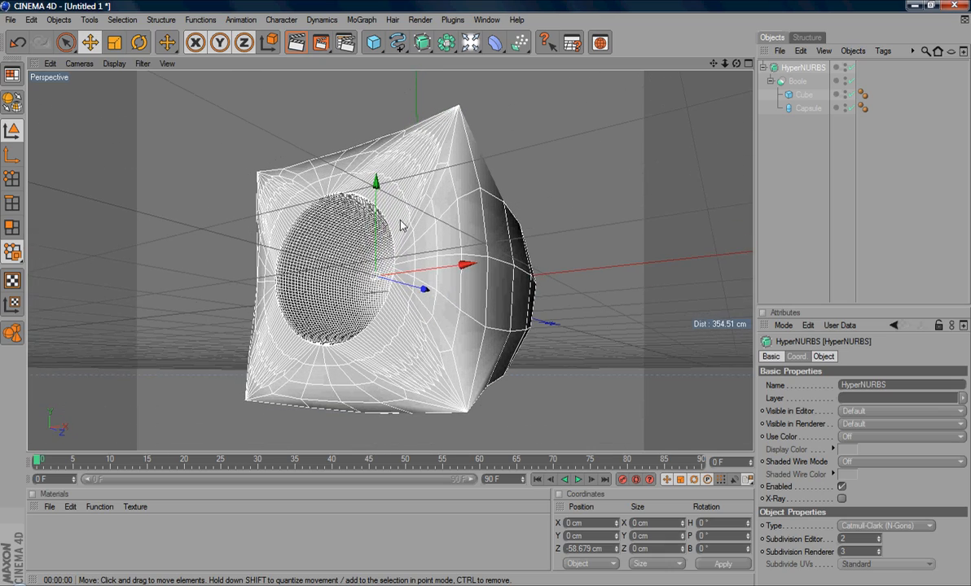
{"action": "left_click_drag", "start_coordinate": [399, 225], "coordinate": [540, 292]}
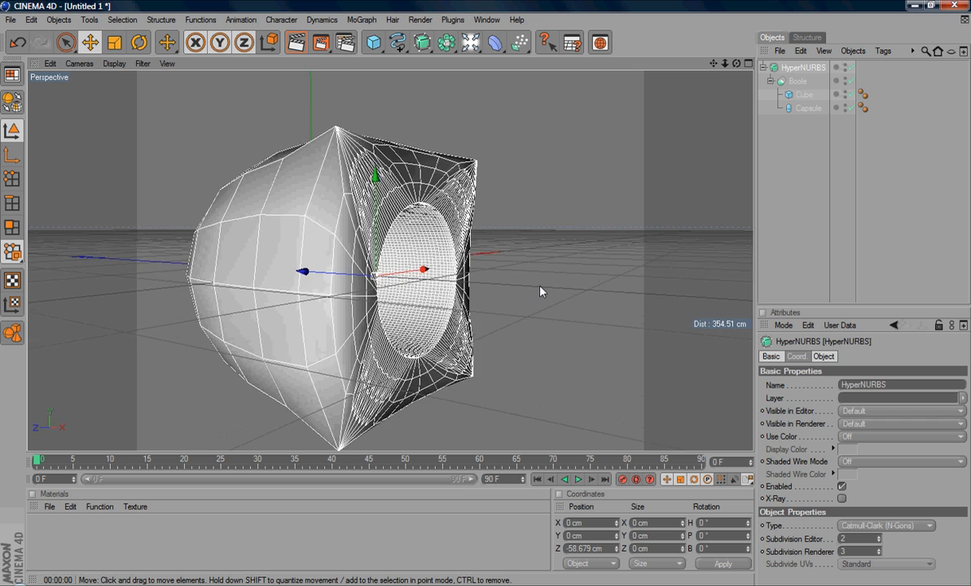
{"action": "left_click_drag", "start_coordinate": [538, 291], "coordinate": [371, 228]}
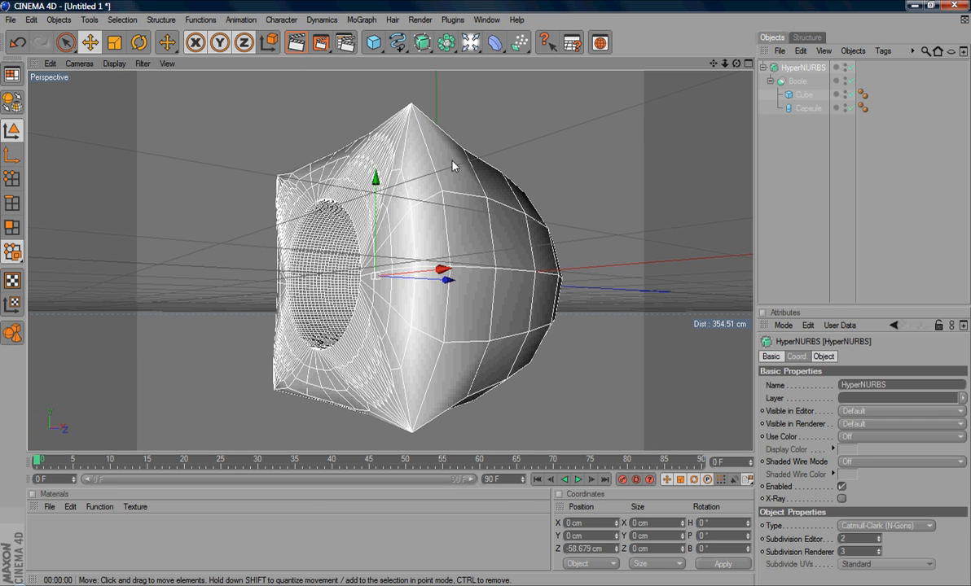
{"action": "mouse_move", "coordinate": [454, 123]}
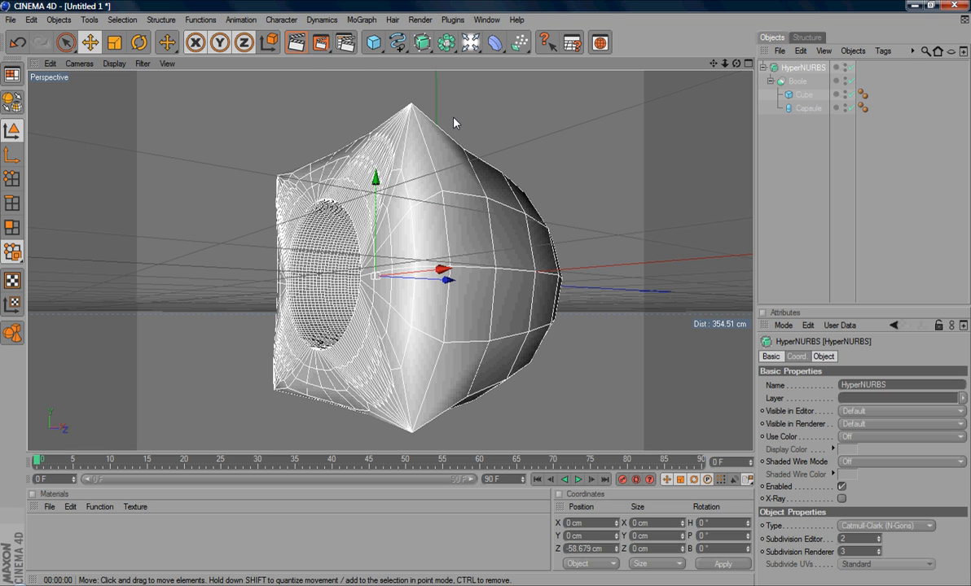
{"action": "mouse_move", "coordinate": [424, 208]}
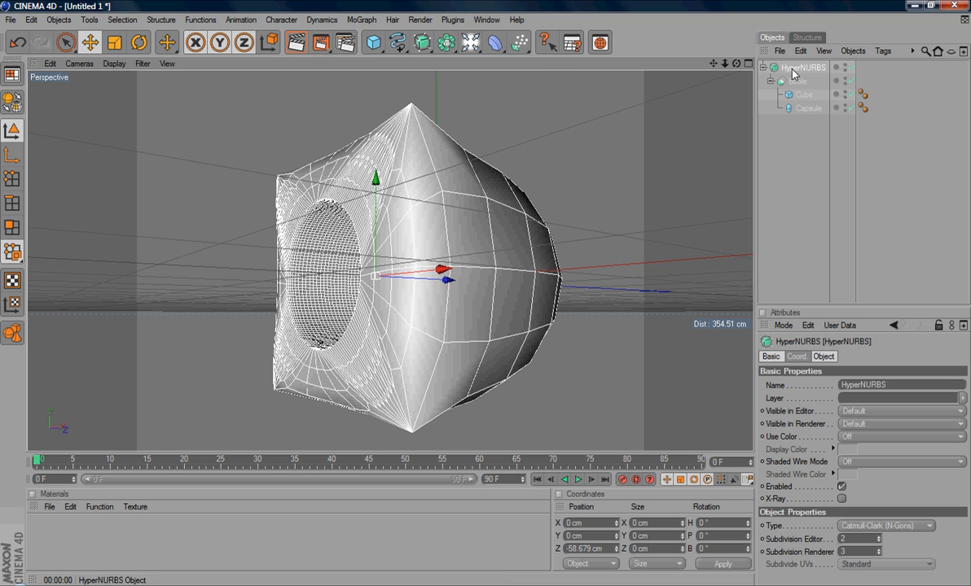
Switch to the Untitled 4 scene from the Window menu's open documents
{"action": "left_click", "coordinate": [485, 19]}
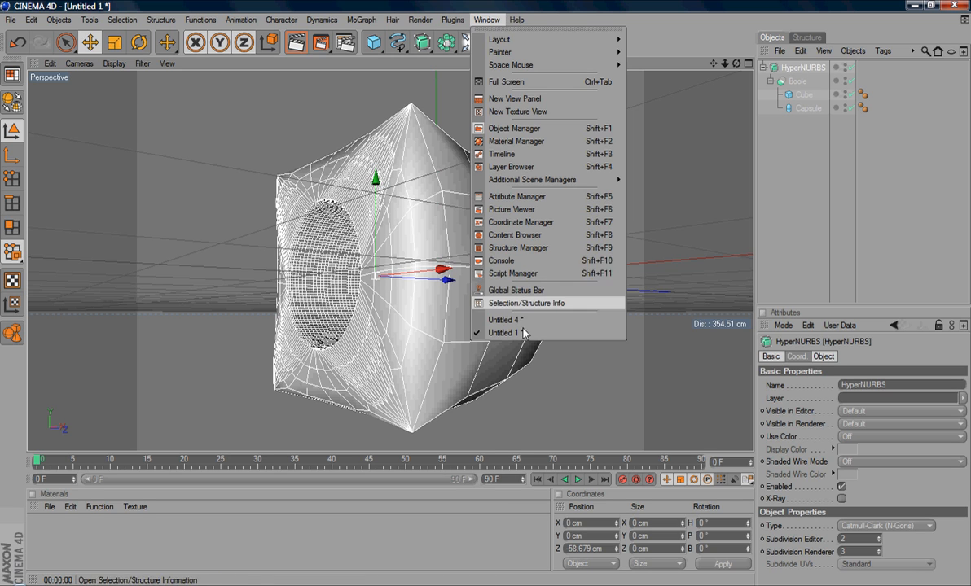
{"action": "left_click", "coordinate": [505, 319]}
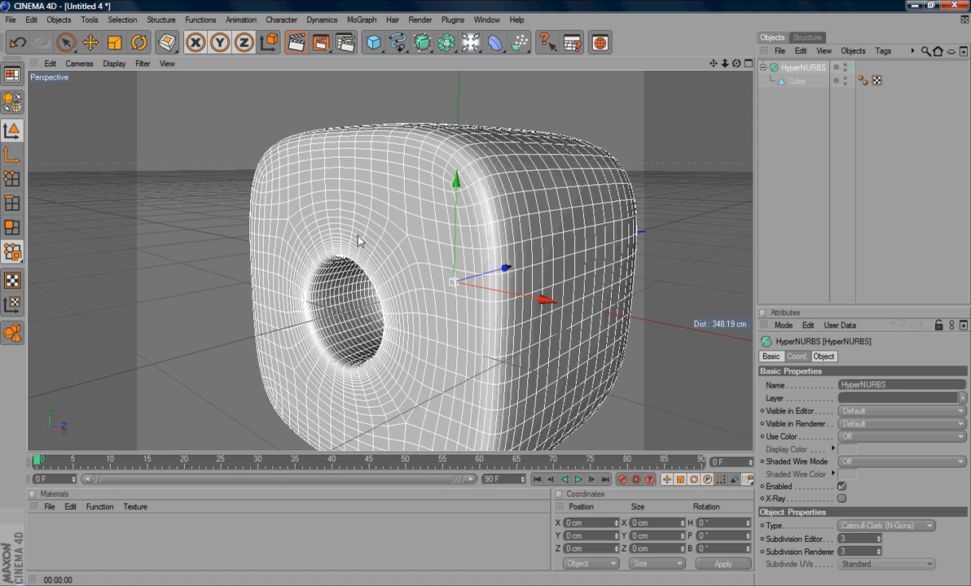
{"action": "mouse_move", "coordinate": [375, 244]}
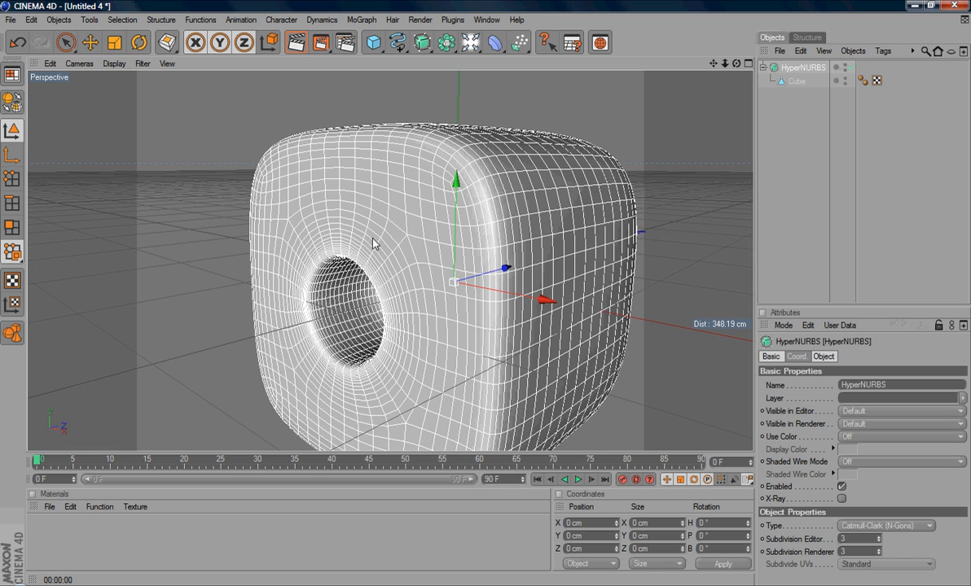
{"action": "mouse_move", "coordinate": [410, 209]}
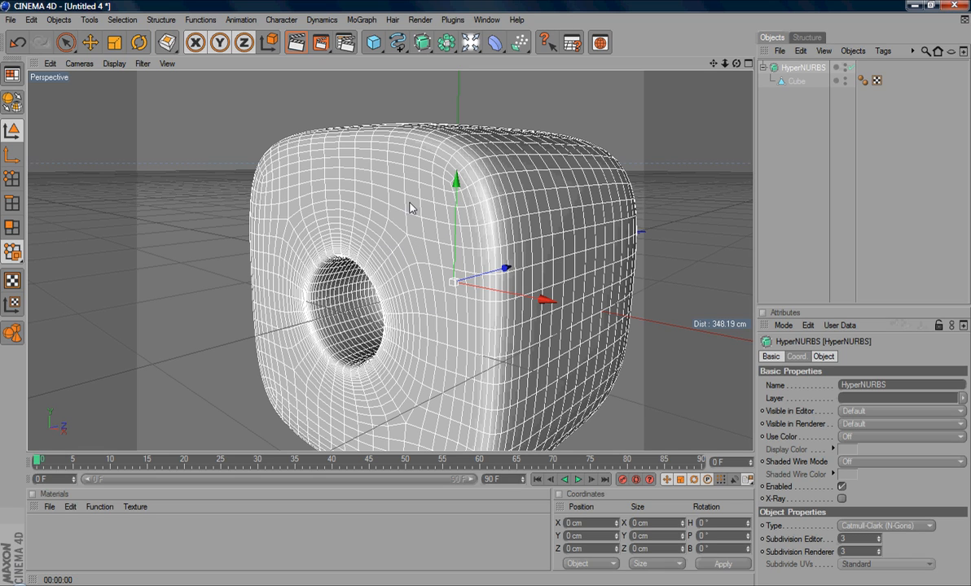
{"action": "mouse_move", "coordinate": [371, 297]}
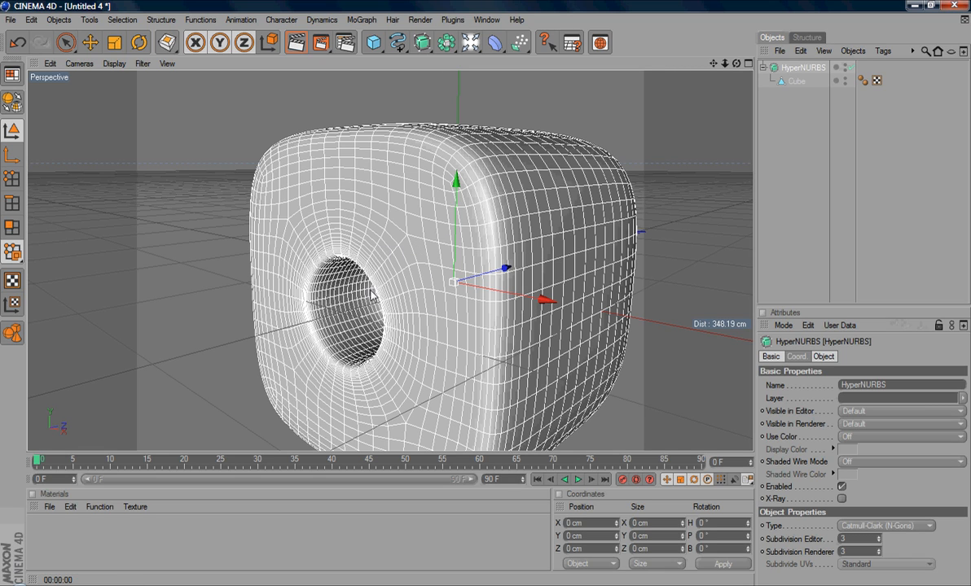
{"action": "mouse_move", "coordinate": [326, 219]}
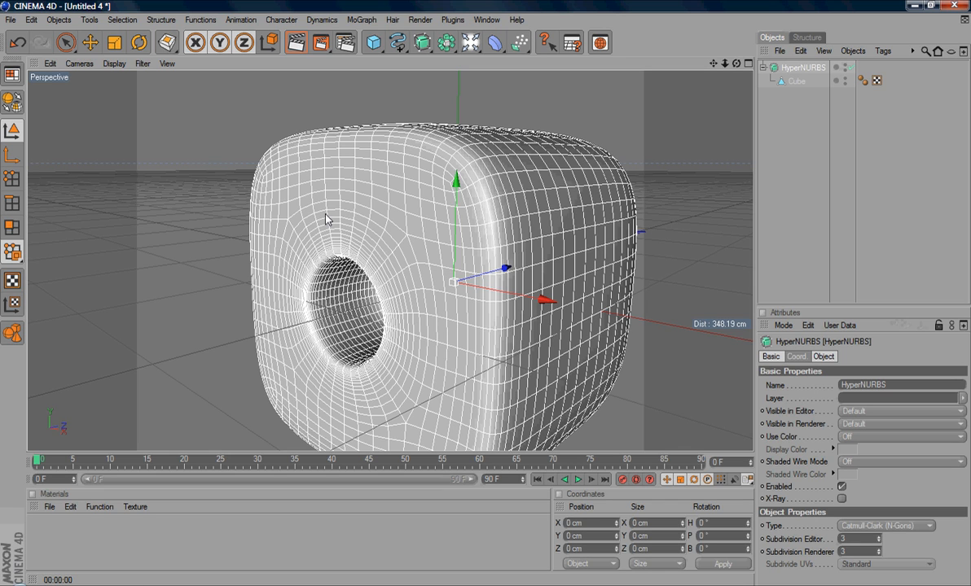
{"action": "mouse_move", "coordinate": [309, 138]}
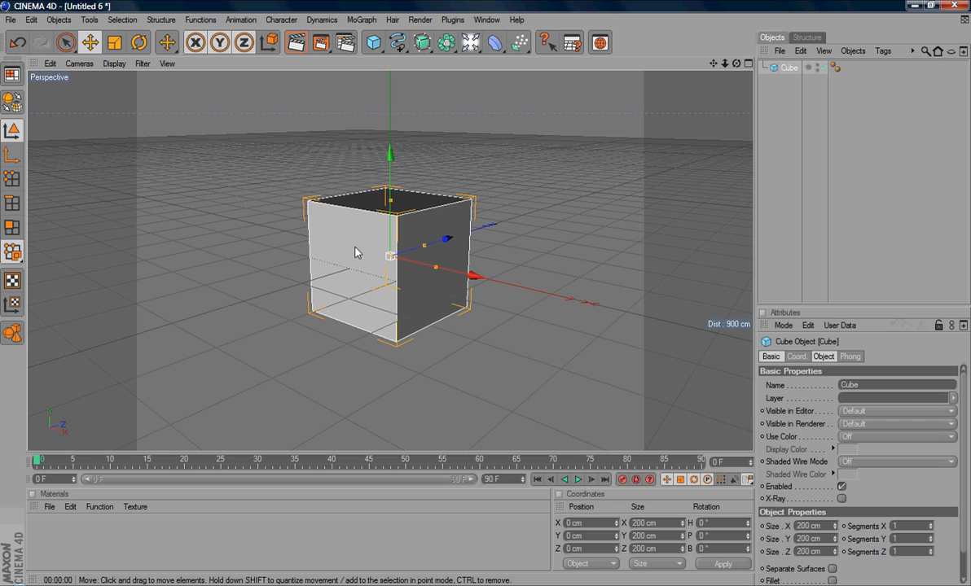
{"action": "mouse_move", "coordinate": [361, 282]}
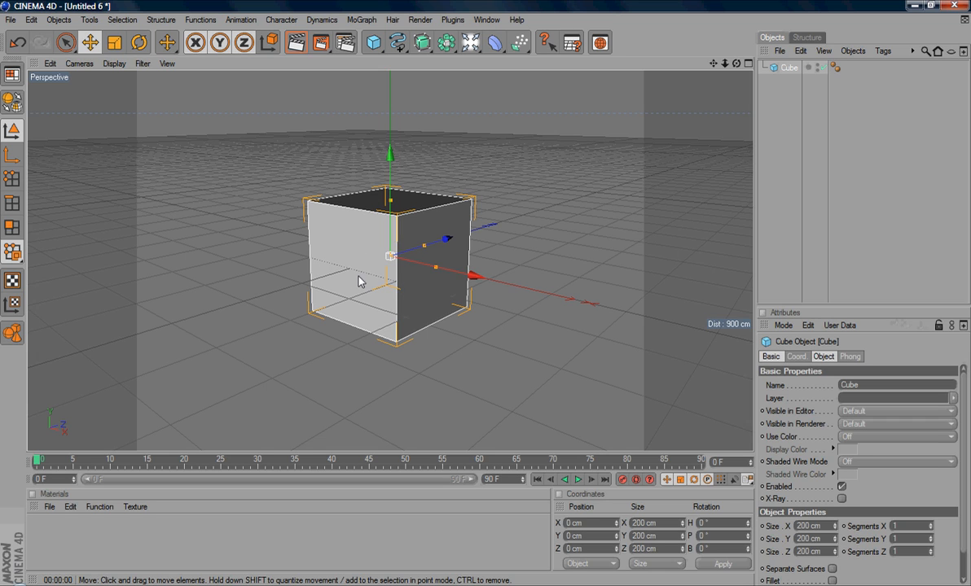
{"action": "mouse_move", "coordinate": [371, 290]}
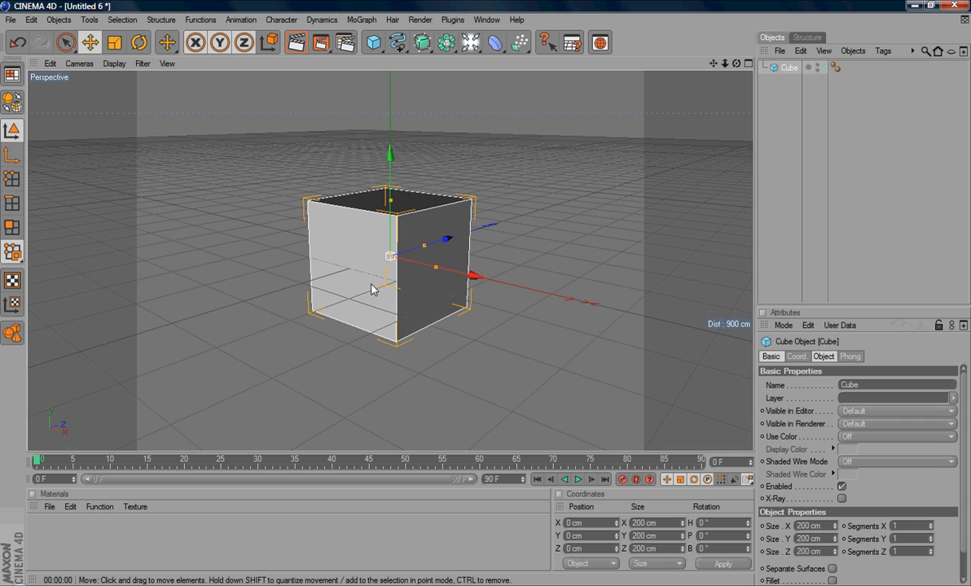
{"action": "mouse_move", "coordinate": [356, 277]}
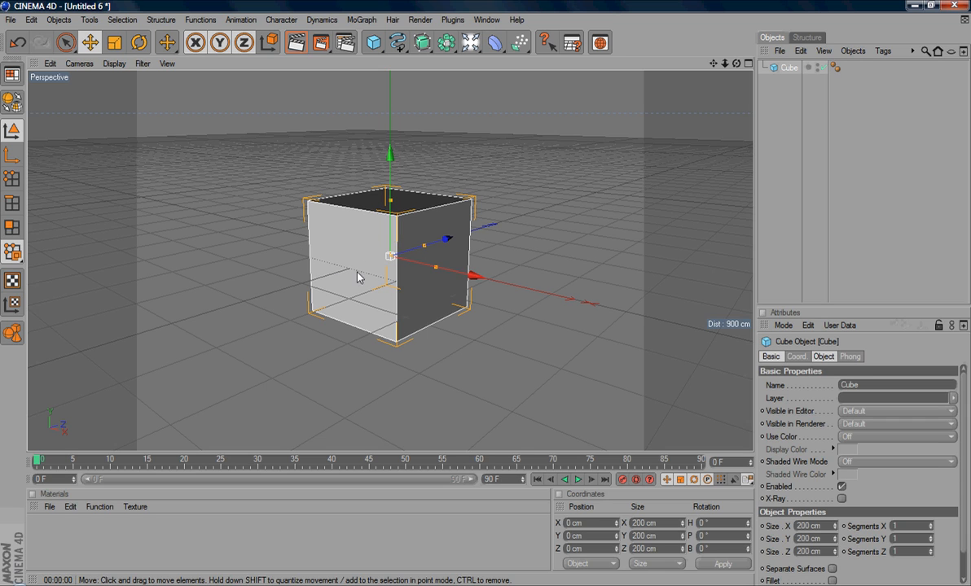
{"action": "mouse_move", "coordinate": [356, 212]}
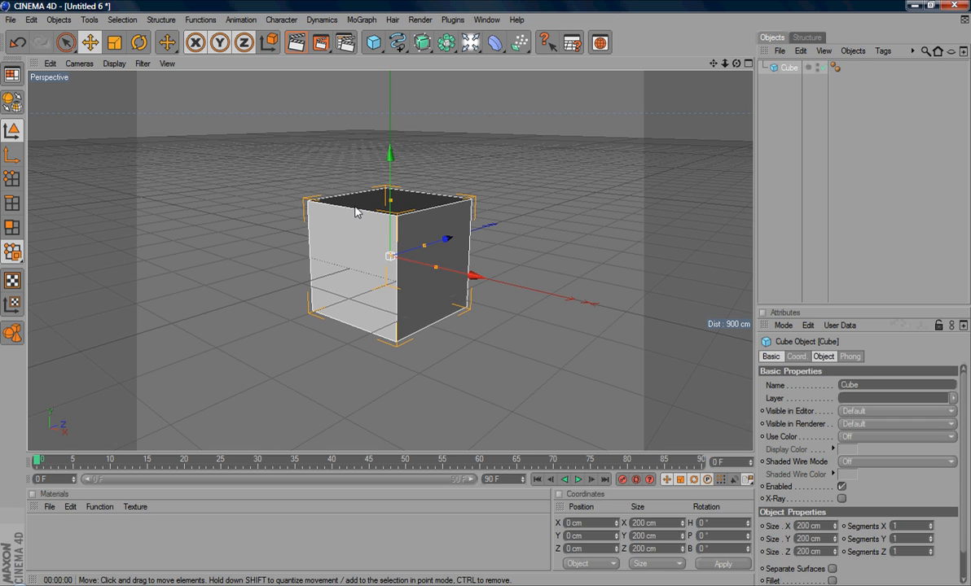
{"action": "mouse_move", "coordinate": [293, 241]}
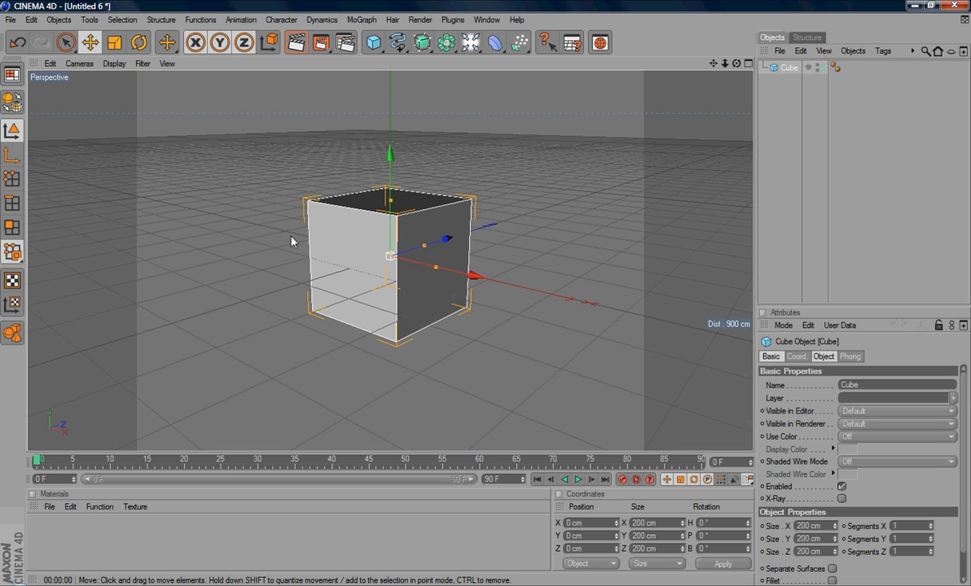
{"action": "mouse_move", "coordinate": [355, 290]}
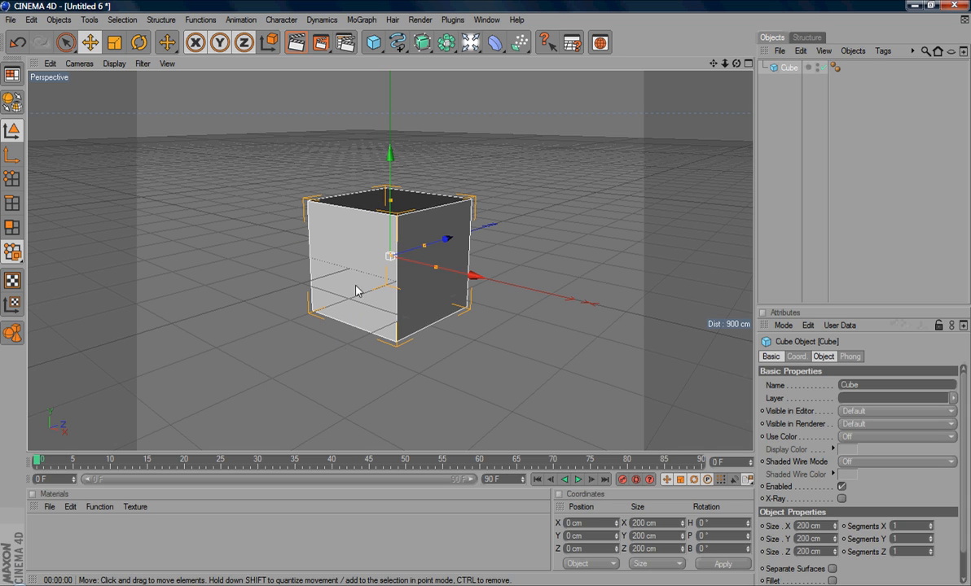
{"action": "mouse_move", "coordinate": [352, 270]}
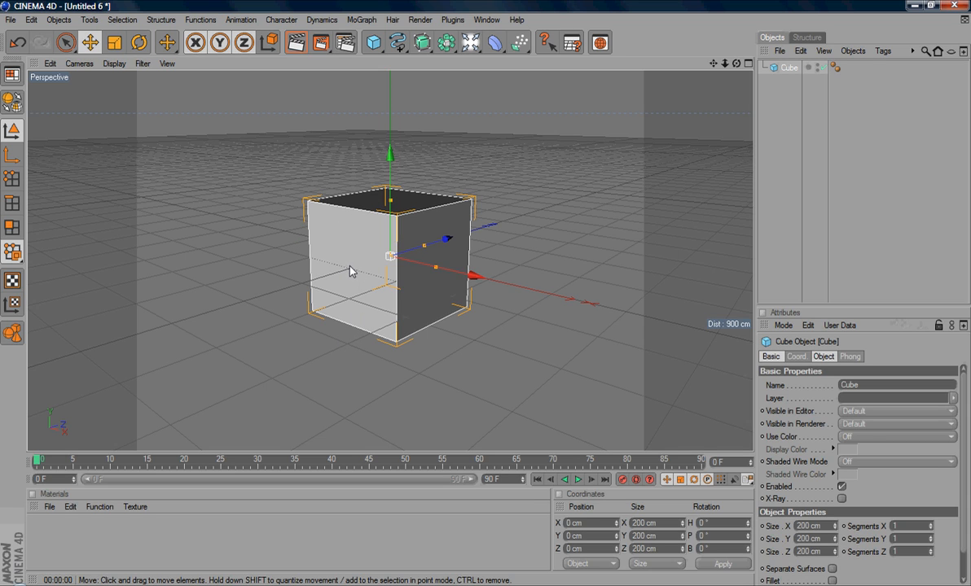
{"action": "mouse_move", "coordinate": [378, 291]}
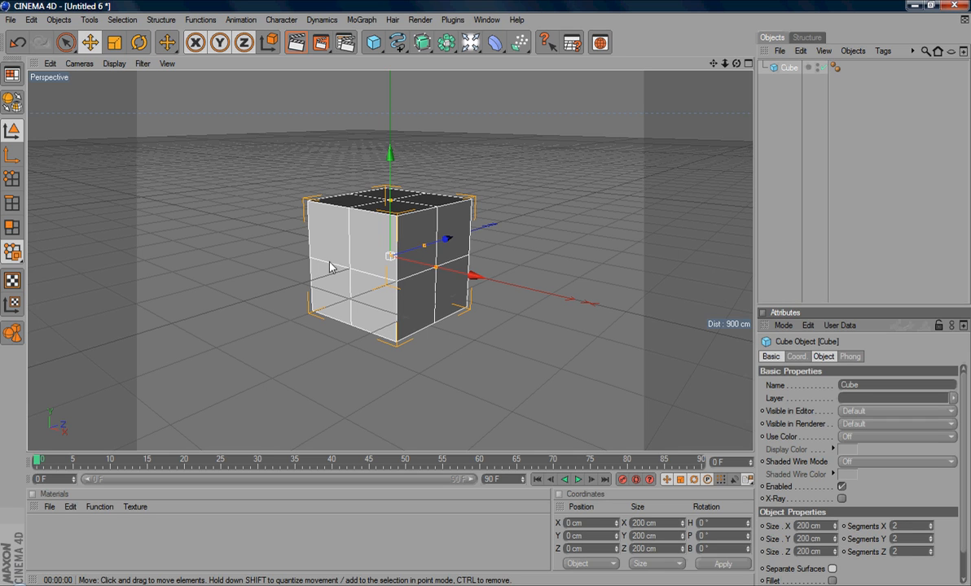
{"action": "mouse_move", "coordinate": [345, 231]}
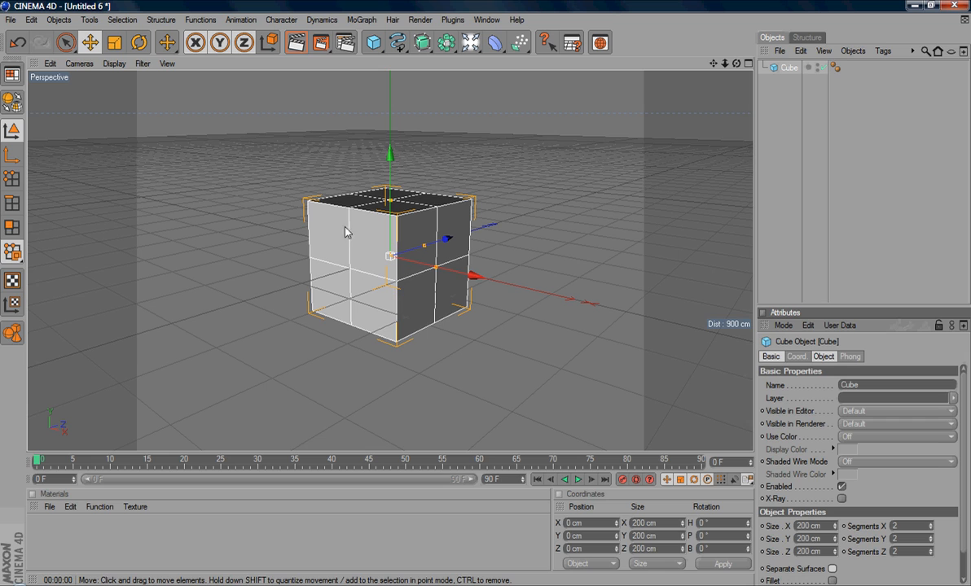
{"action": "mouse_move", "coordinate": [349, 259]}
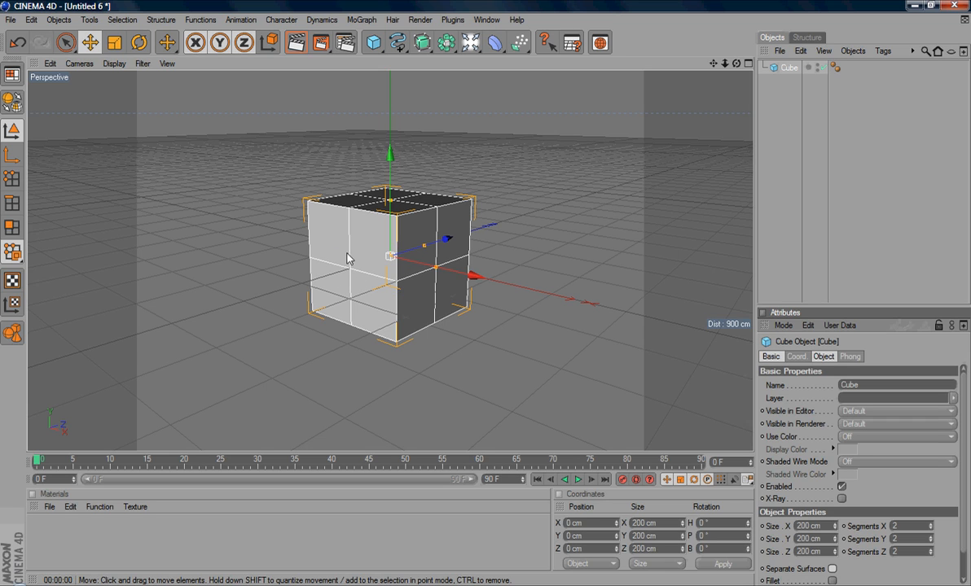
{"action": "mouse_move", "coordinate": [319, 228]}
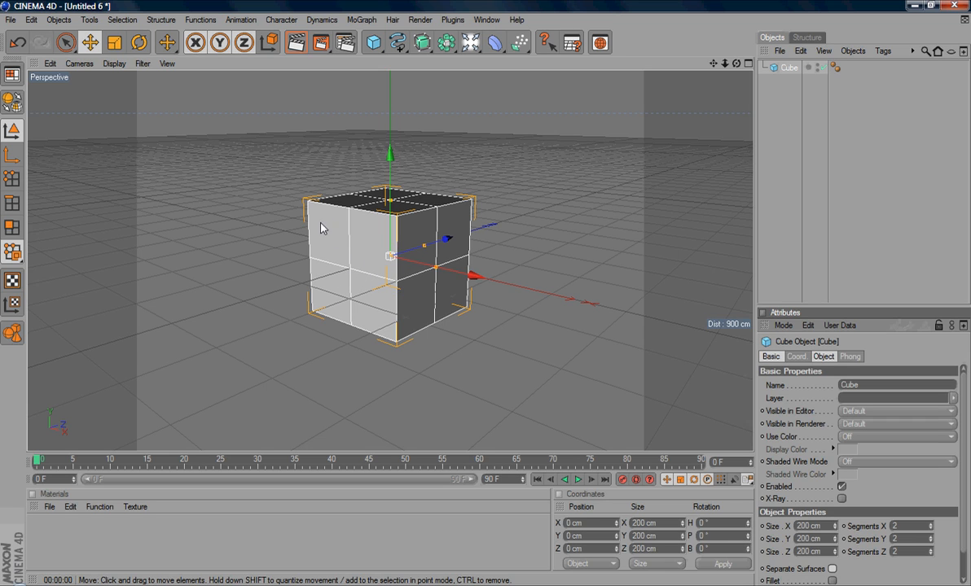
{"action": "mouse_move", "coordinate": [365, 260]}
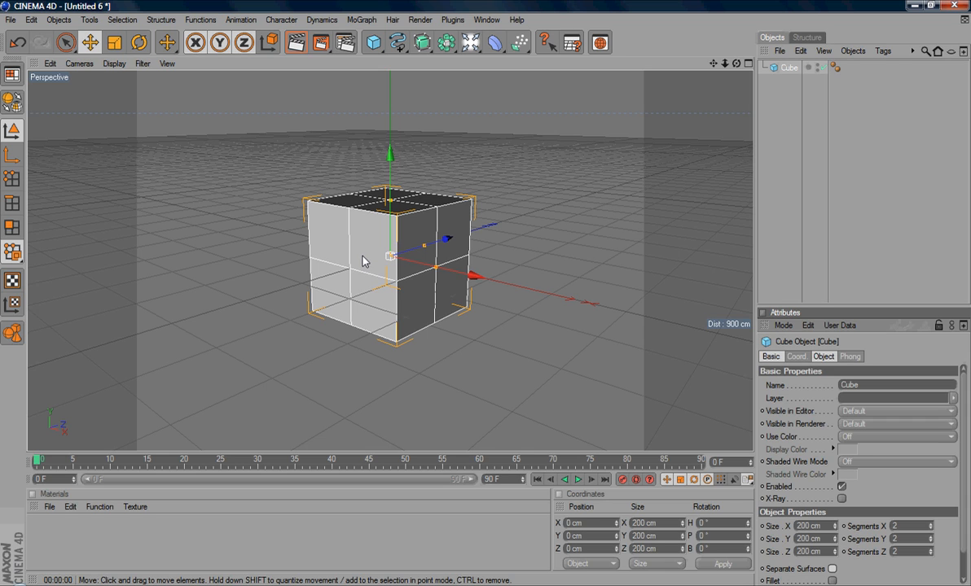
{"action": "mouse_move", "coordinate": [353, 274]}
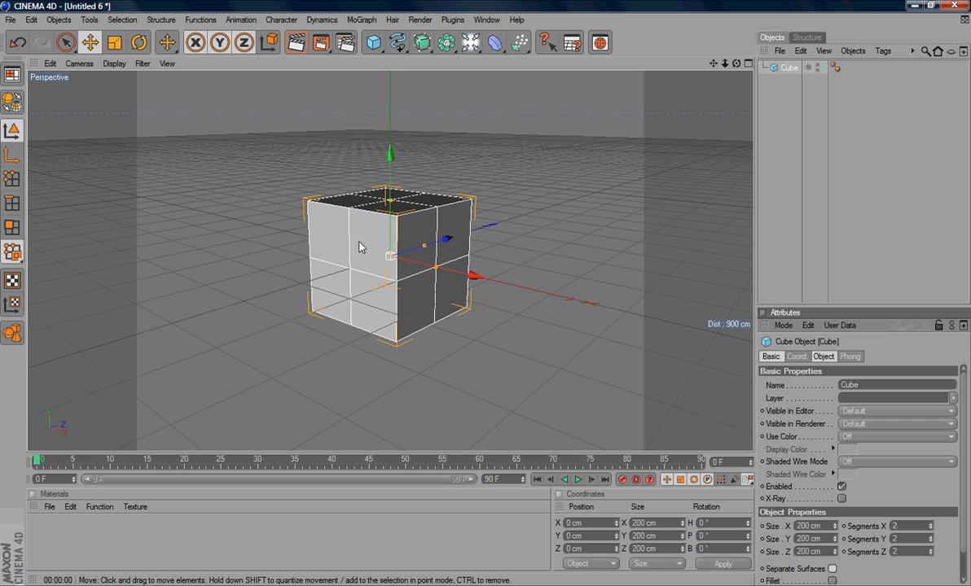
{"action": "mouse_move", "coordinate": [351, 271]}
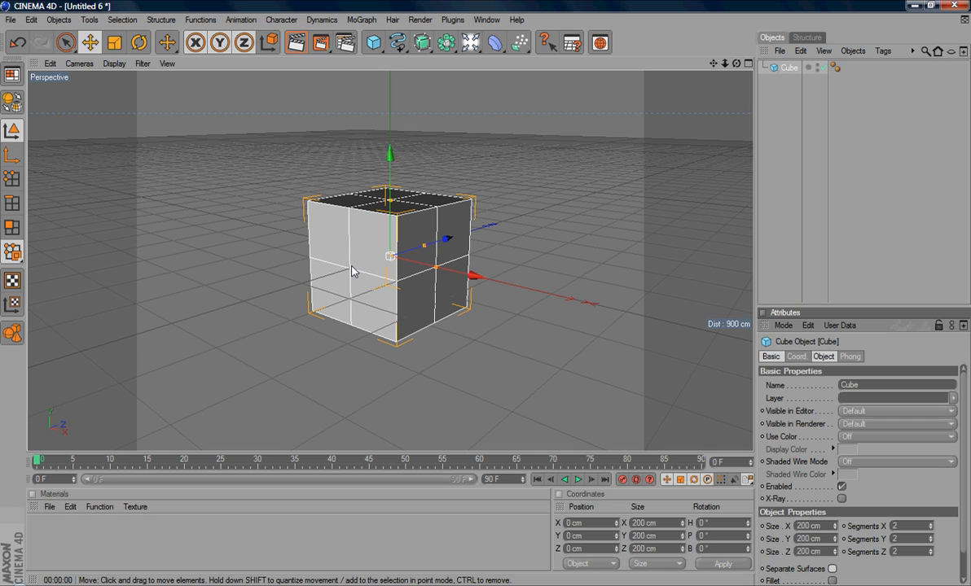
Convert the 2×2×2-segment cube into an editable polygon object with Make Editable
{"action": "left_click", "coordinate": [788, 69]}
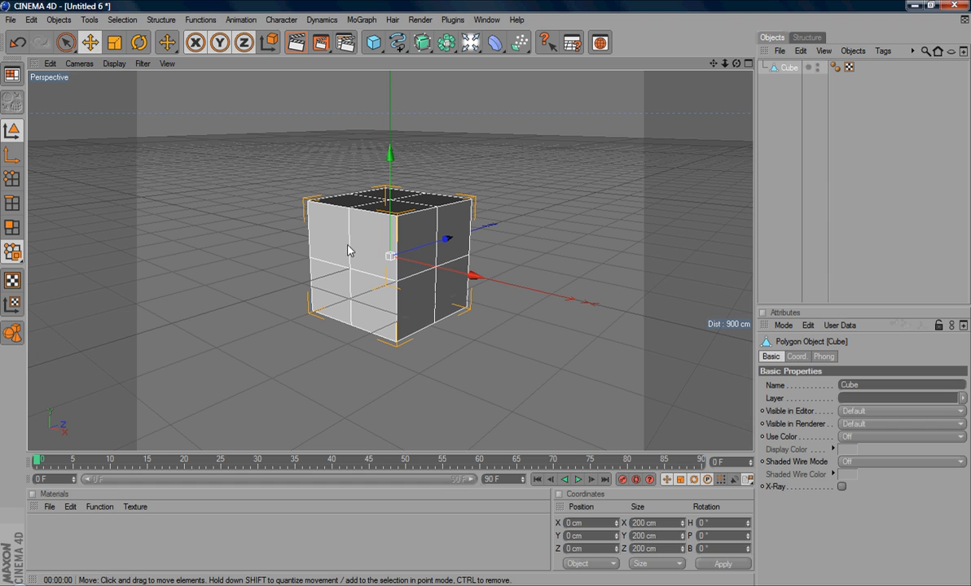
{"action": "mouse_move", "coordinate": [338, 226]}
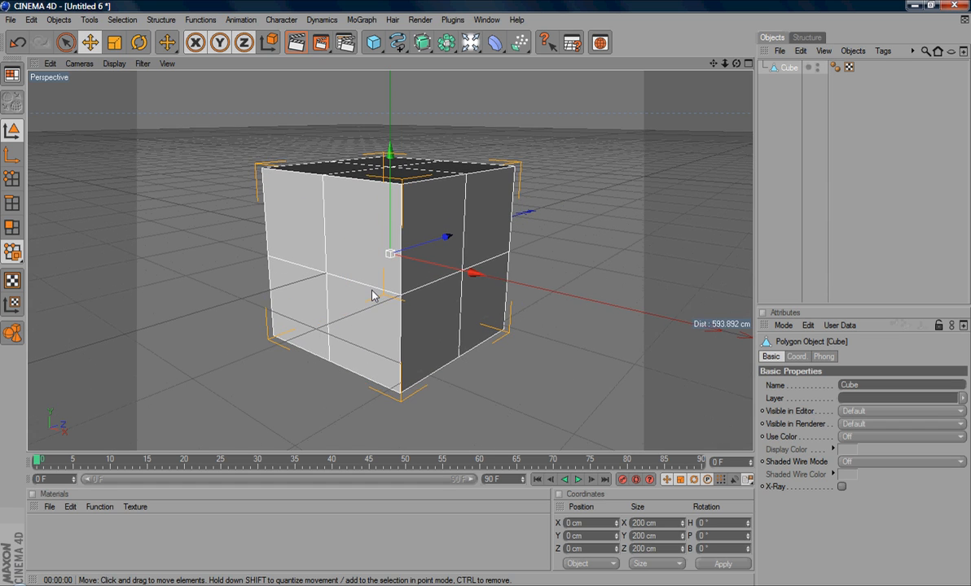
Turn the Perspective view so the cube's front face fills the viewport
{"action": "left_click_drag", "start_coordinate": [371, 294], "coordinate": [399, 277]}
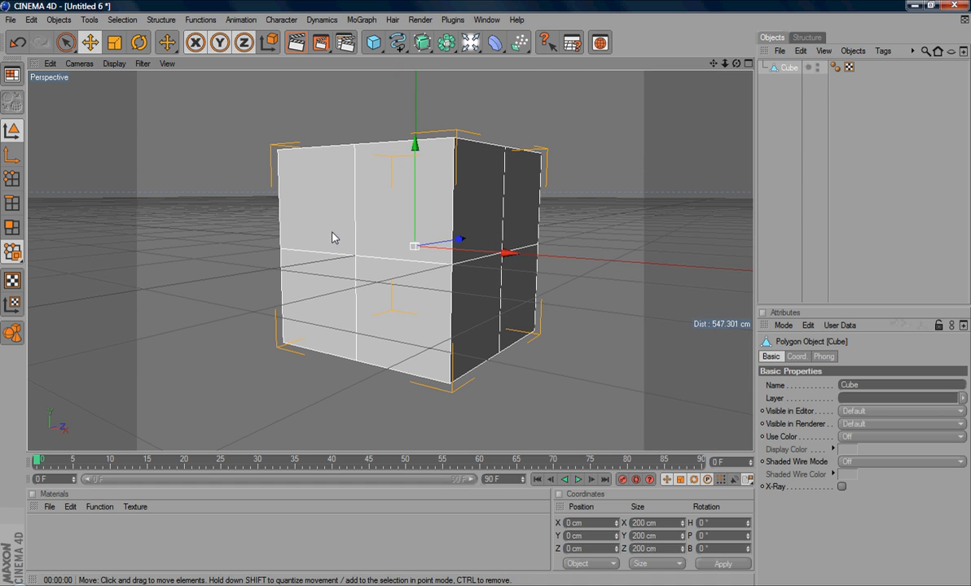
{"action": "mouse_move", "coordinate": [358, 326]}
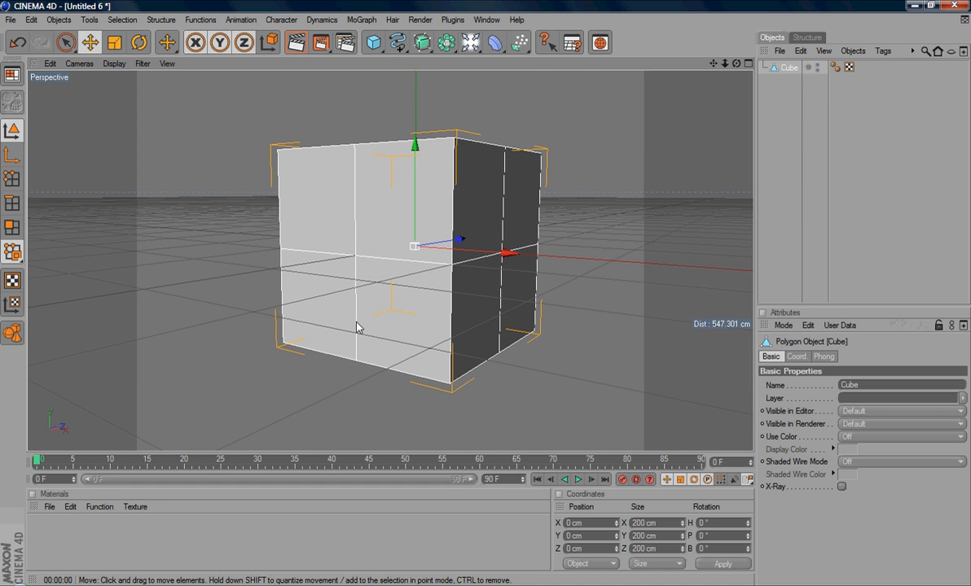
{"action": "mouse_move", "coordinate": [334, 220]}
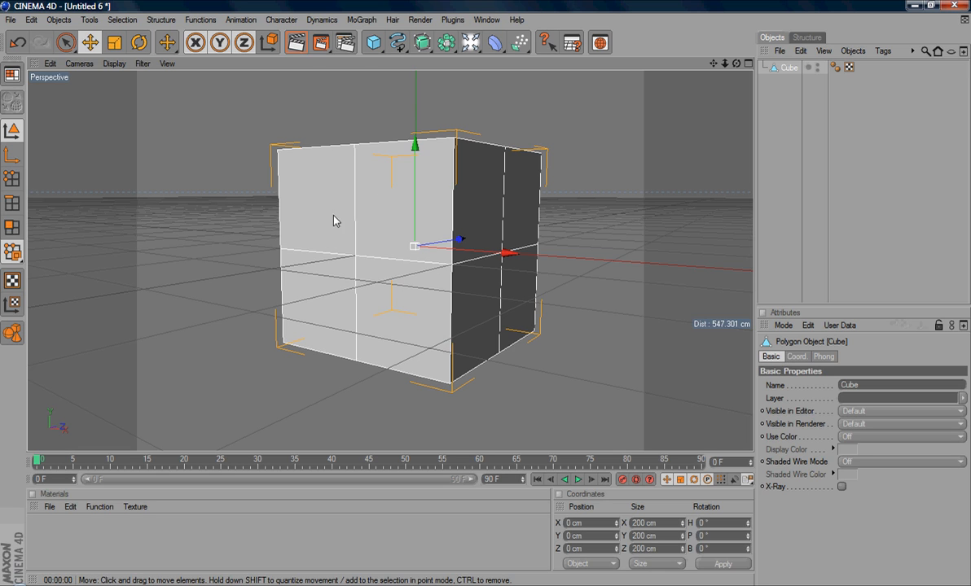
{"action": "mouse_move", "coordinate": [365, 199]}
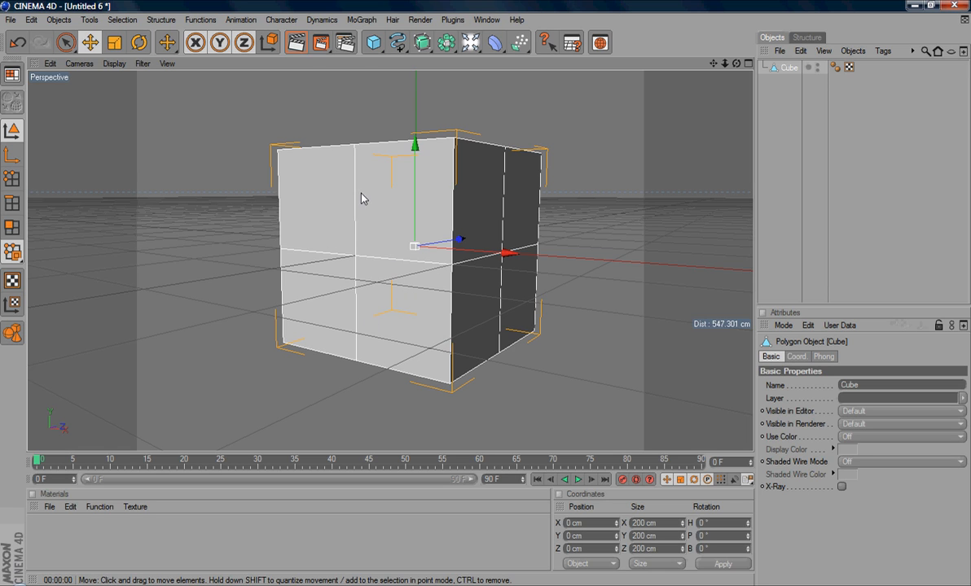
{"action": "mouse_move", "coordinate": [355, 213]}
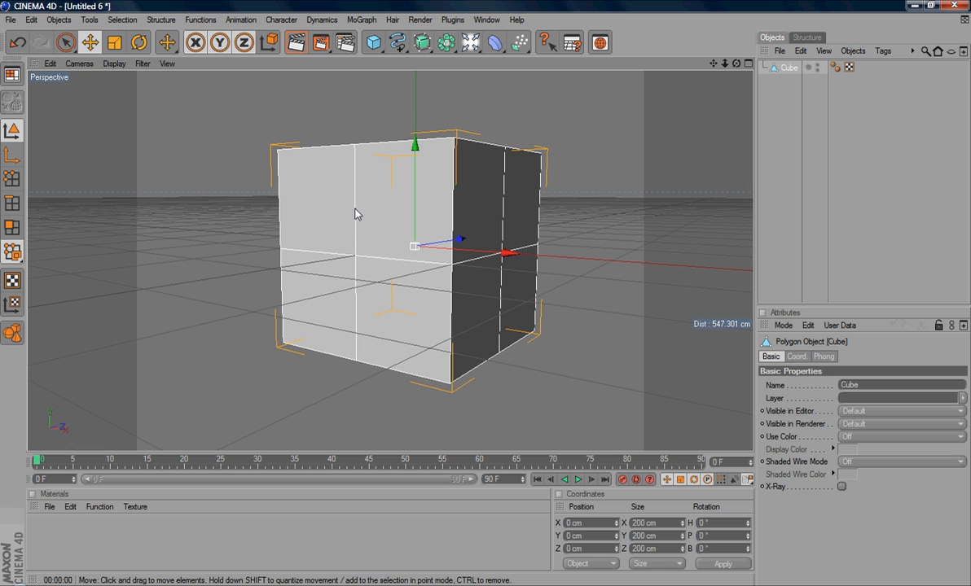
{"action": "mouse_move", "coordinate": [358, 252]}
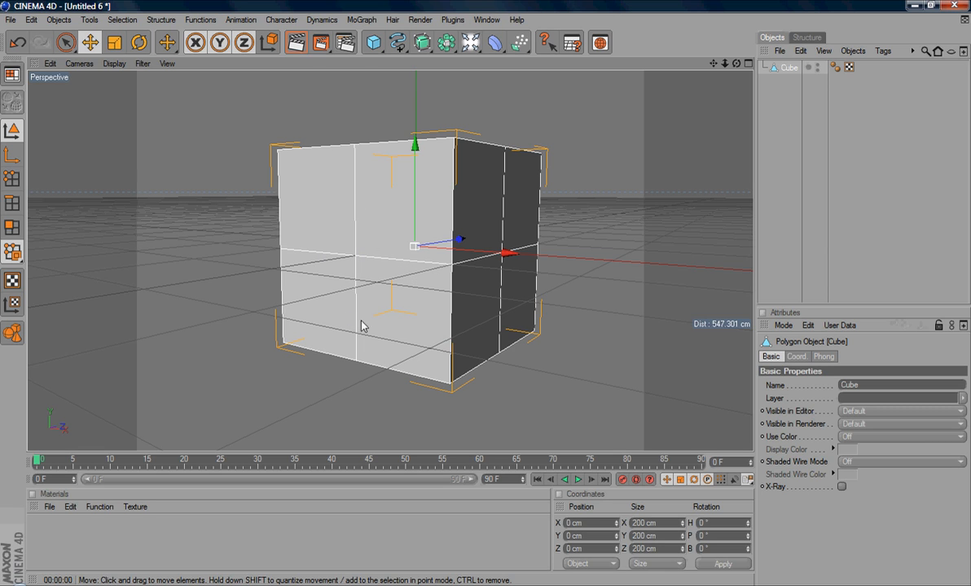
{"action": "mouse_move", "coordinate": [325, 254]}
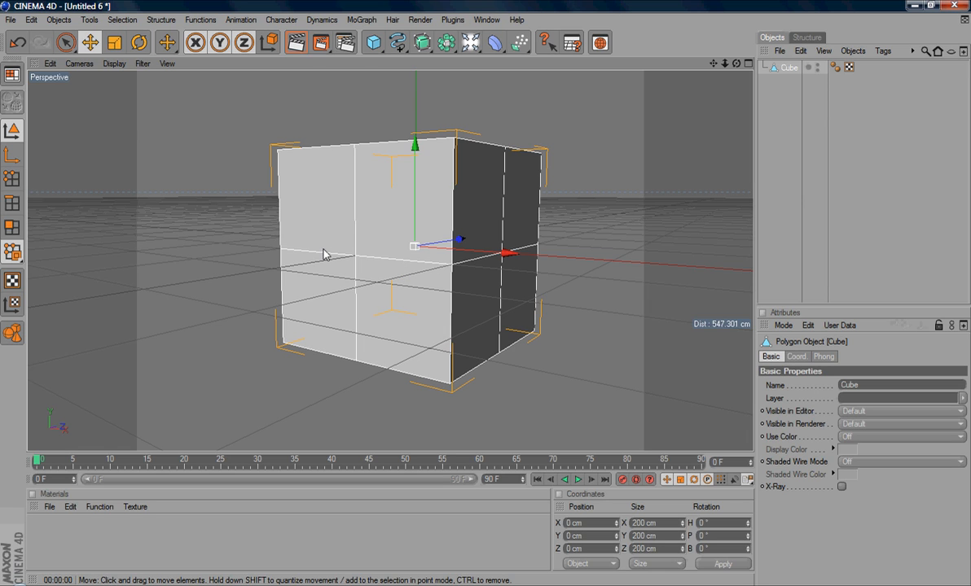
{"action": "mouse_move", "coordinate": [365, 238]}
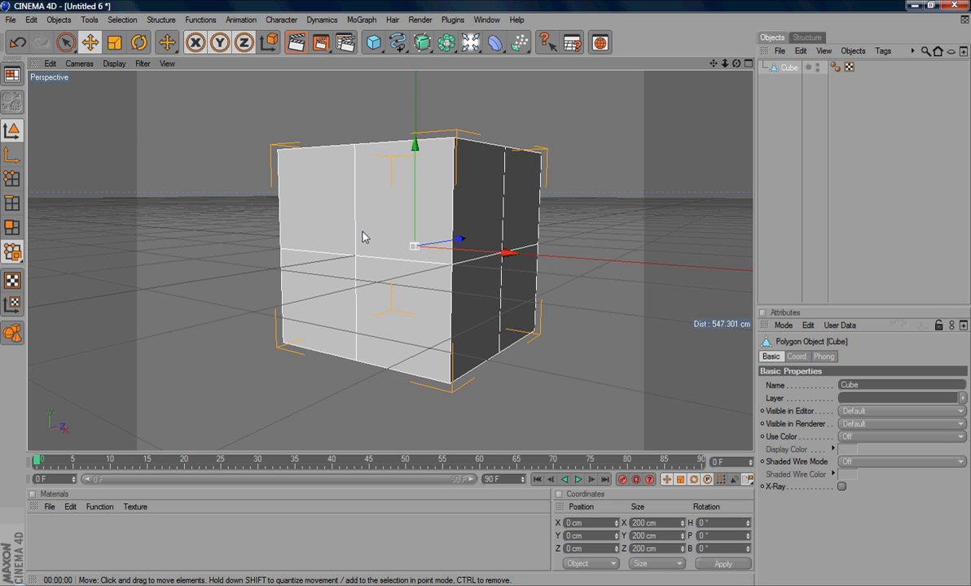
{"action": "mouse_move", "coordinate": [342, 203]}
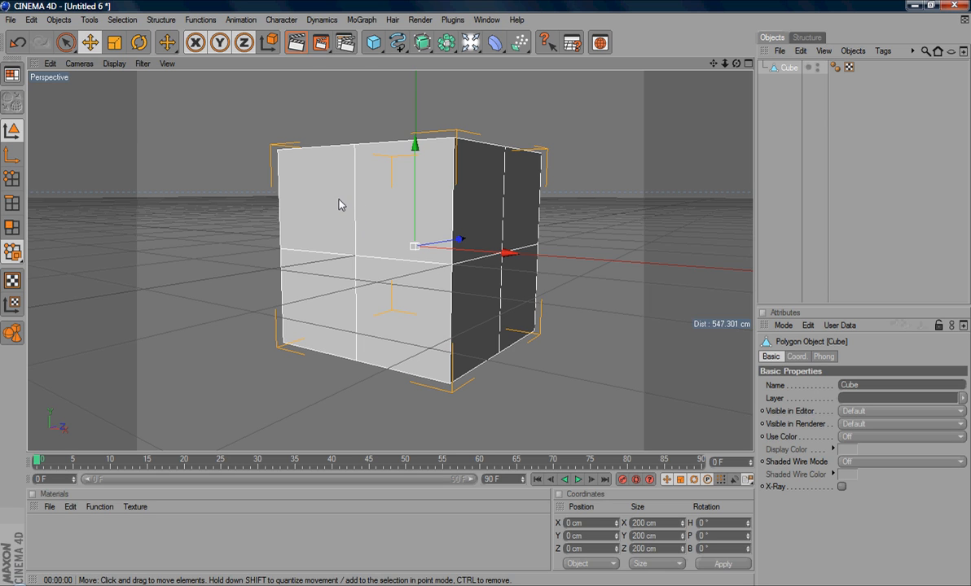
{"action": "mouse_move", "coordinate": [384, 317]}
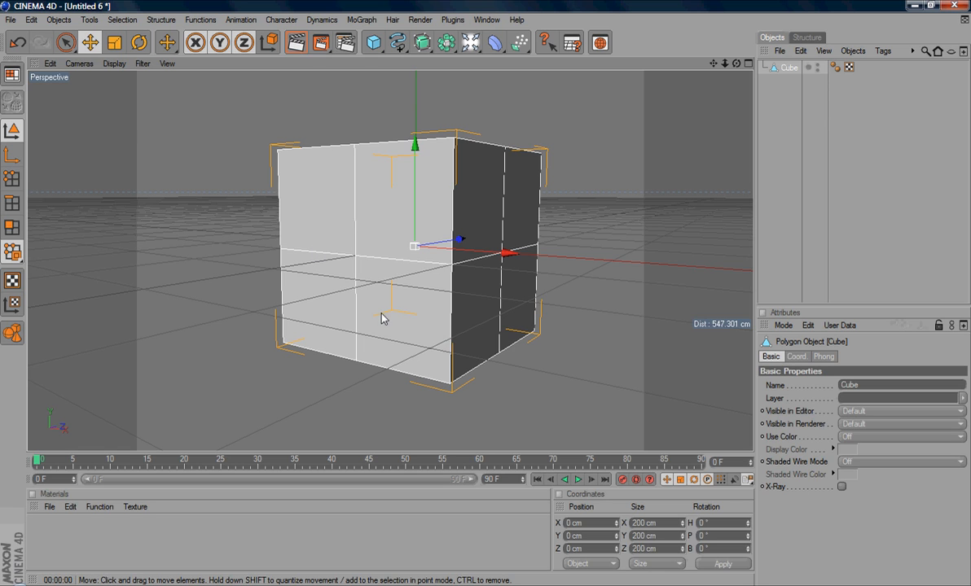
{"action": "mouse_move", "coordinate": [346, 202]}
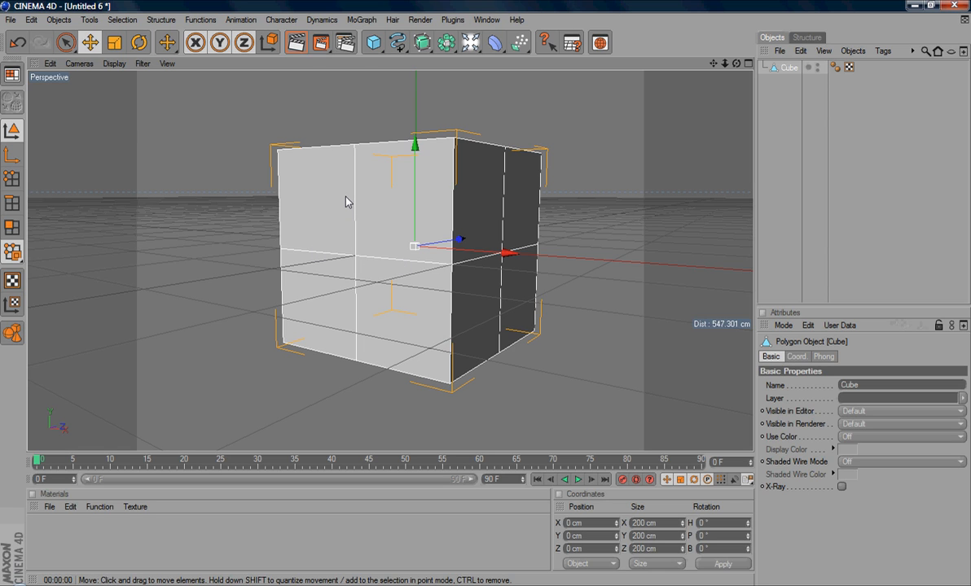
{"action": "mouse_move", "coordinate": [355, 319]}
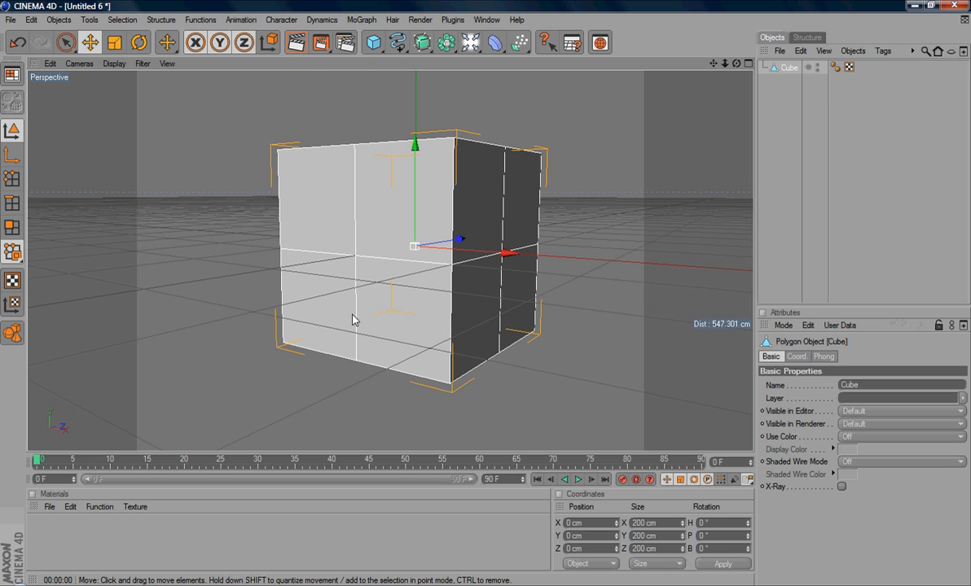
{"action": "mouse_move", "coordinate": [358, 208]}
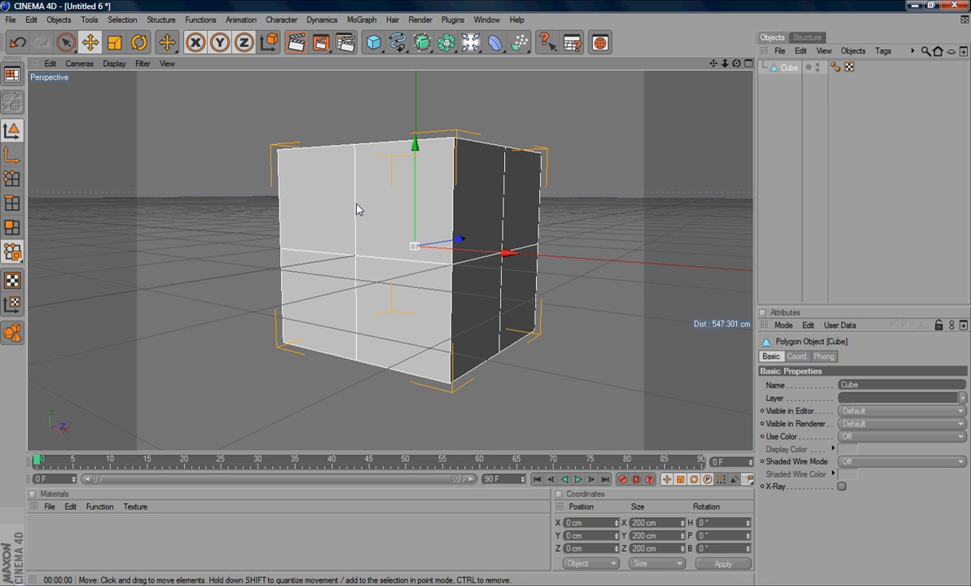
{"action": "mouse_move", "coordinate": [360, 234]}
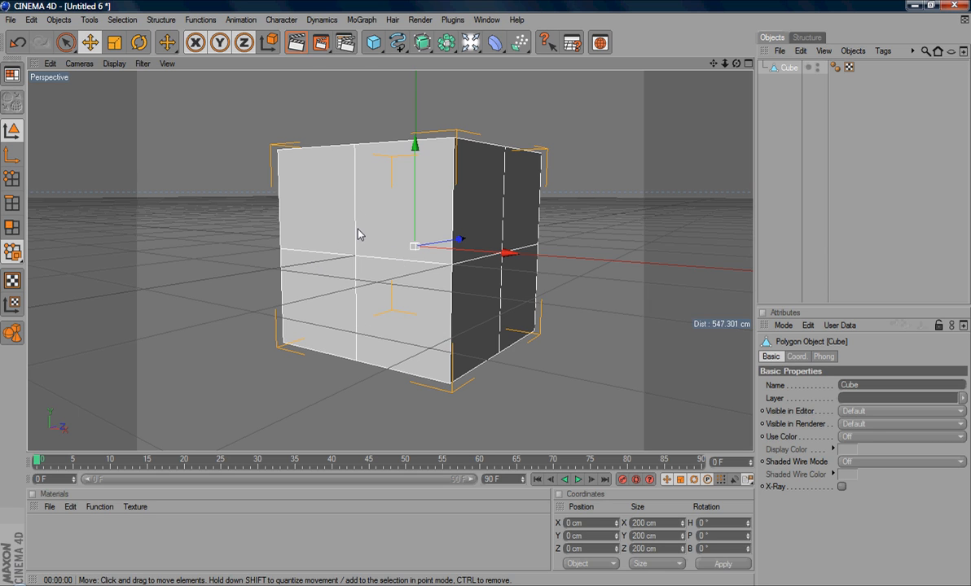
{"action": "mouse_move", "coordinate": [65, 243]}
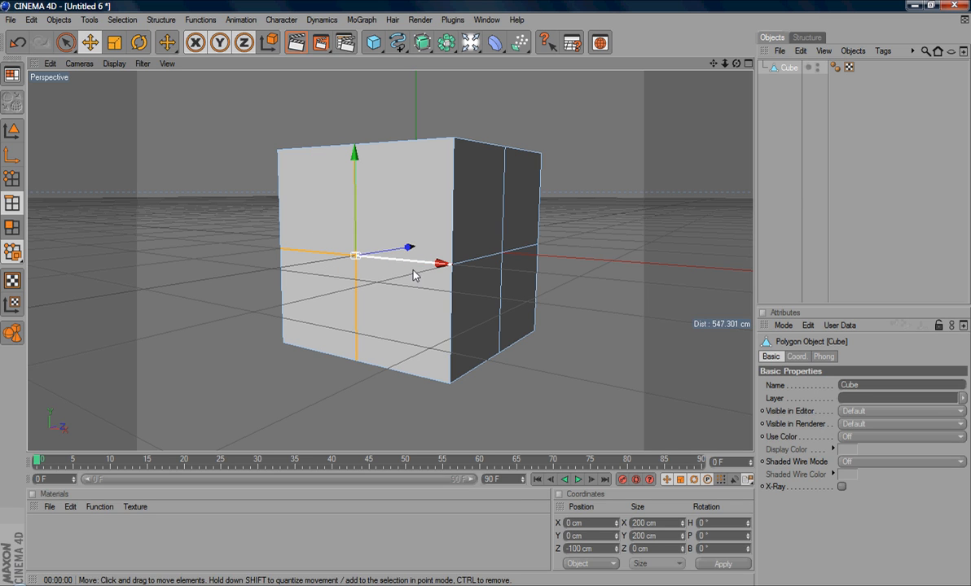
{"action": "mouse_move", "coordinate": [317, 203]}
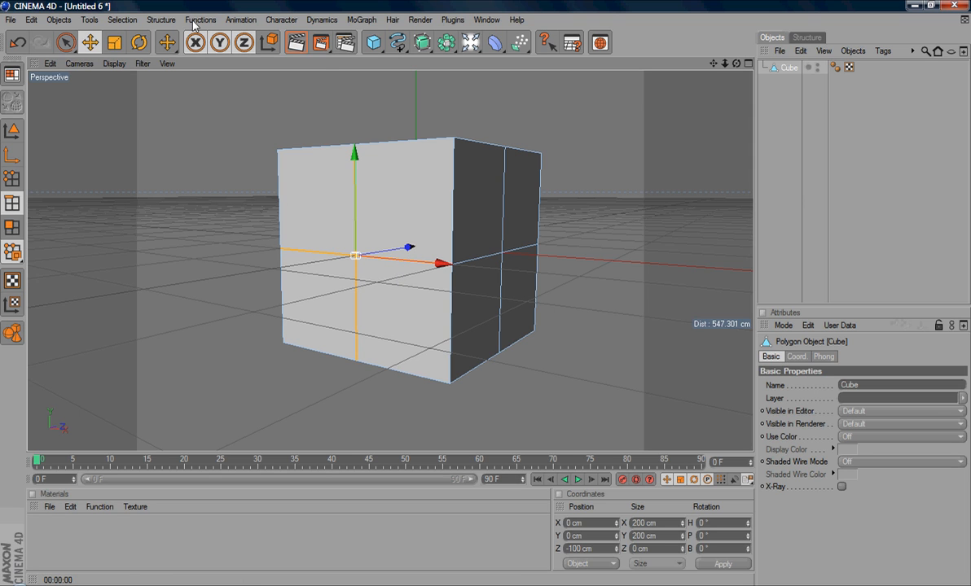
Start Edge Cut from the Structure menu on the selected front-face edges at 50% offset
{"action": "left_click", "coordinate": [160, 20]}
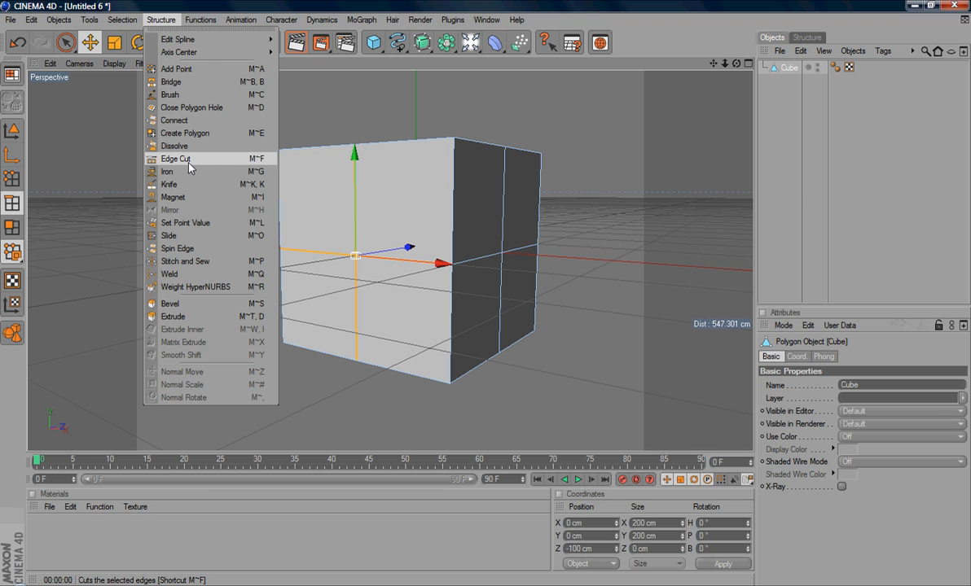
{"action": "left_click", "coordinate": [176, 160]}
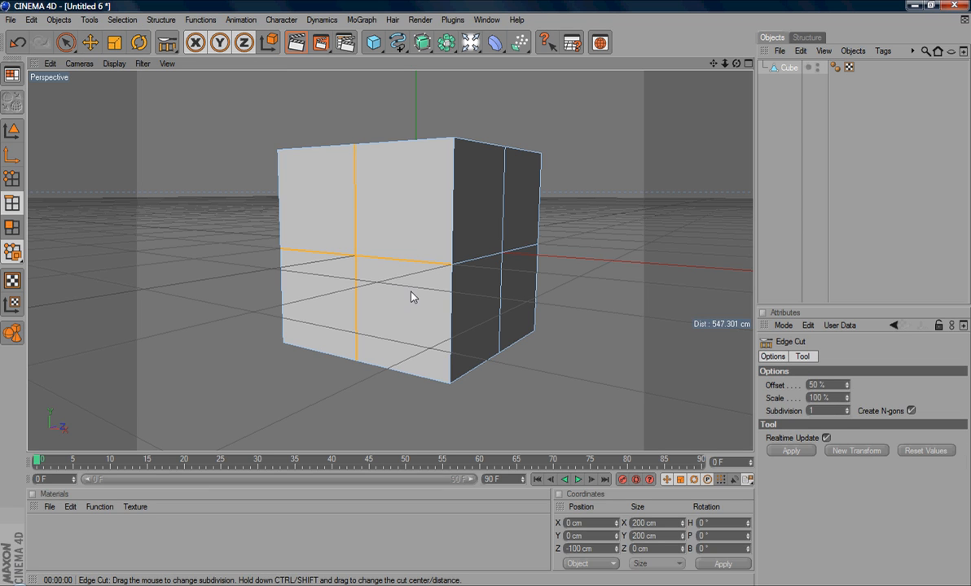
{"action": "mouse_move", "coordinate": [593, 360]}
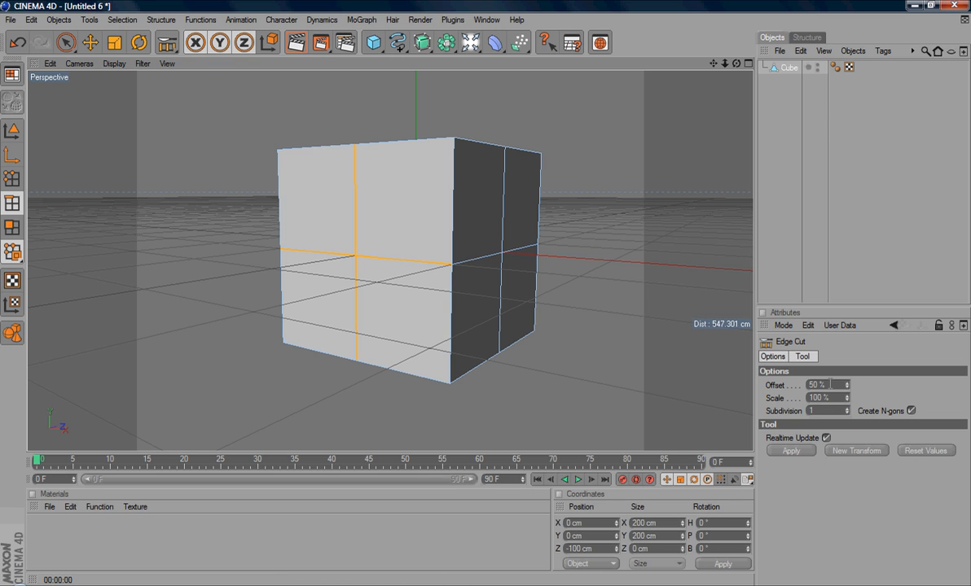
{"action": "mouse_move", "coordinate": [317, 274]}
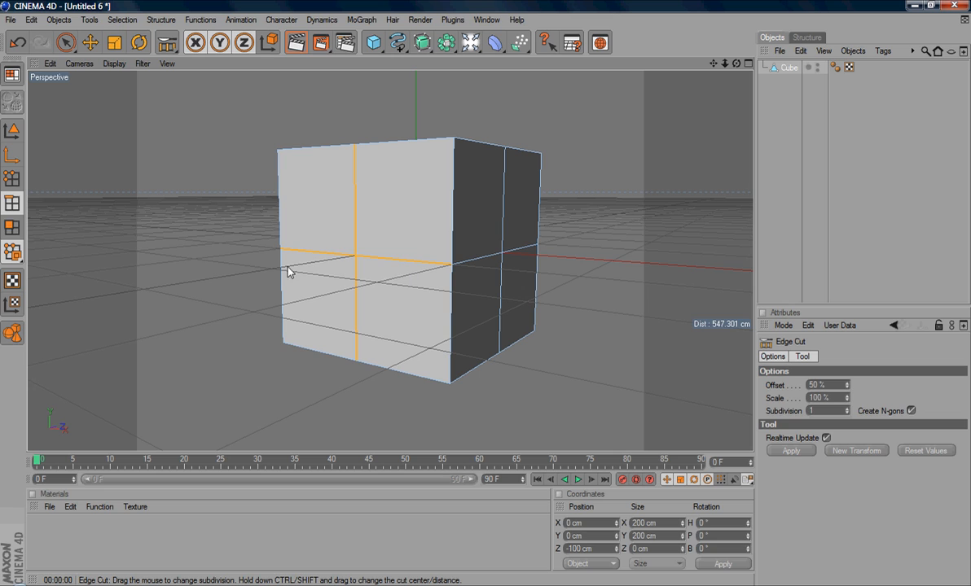
{"action": "mouse_move", "coordinate": [308, 256]}
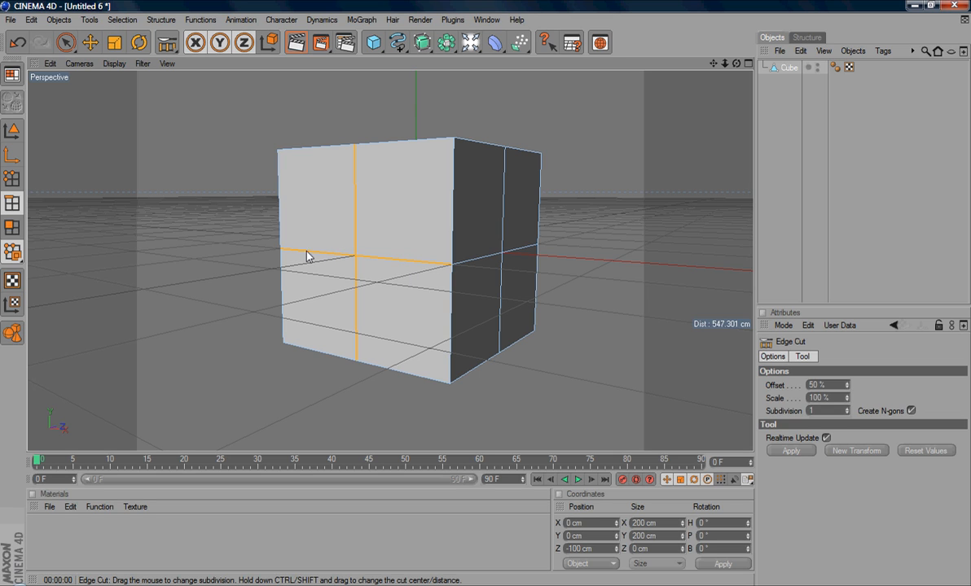
{"action": "mouse_move", "coordinate": [344, 259]}
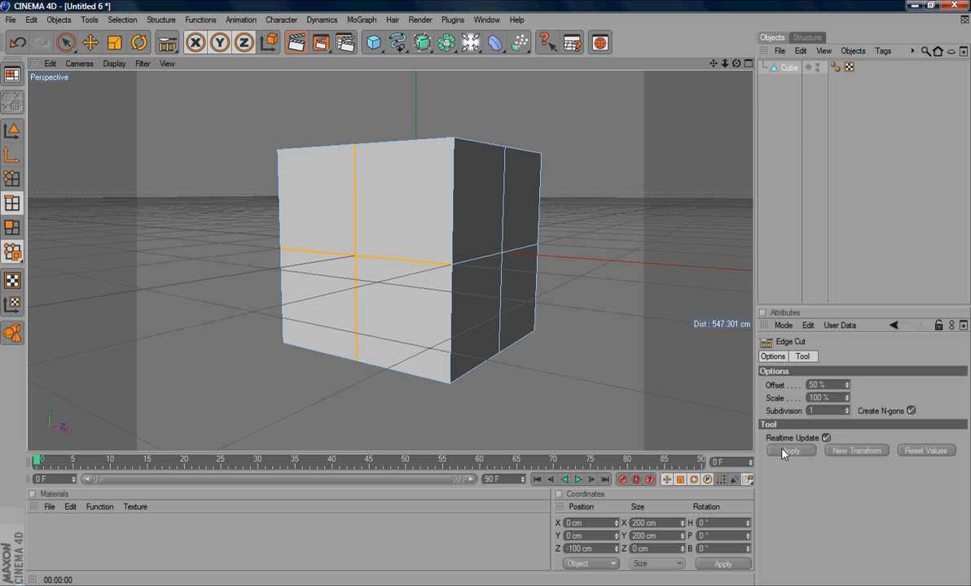
{"action": "mouse_move", "coordinate": [34, 194]}
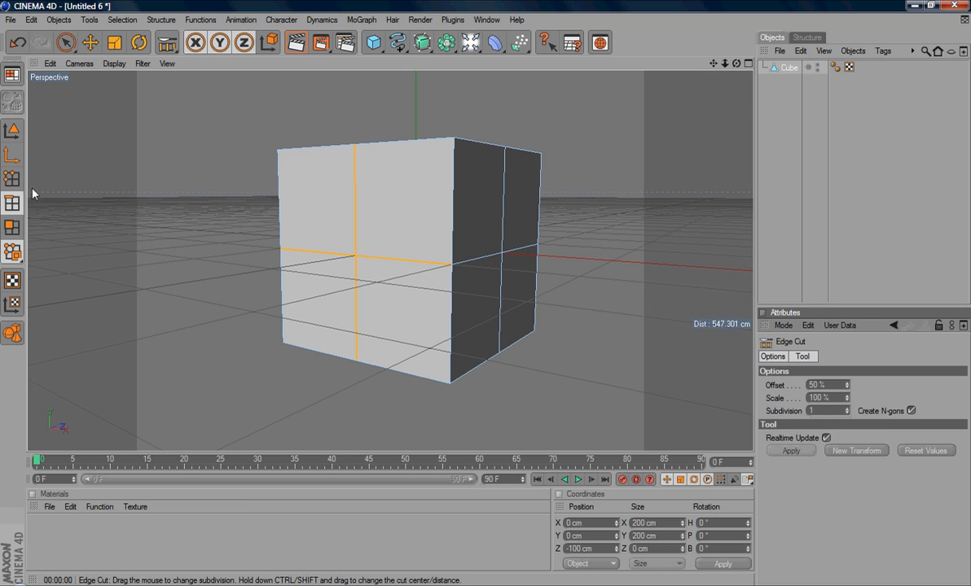
{"action": "left_click", "coordinate": [11, 201]}
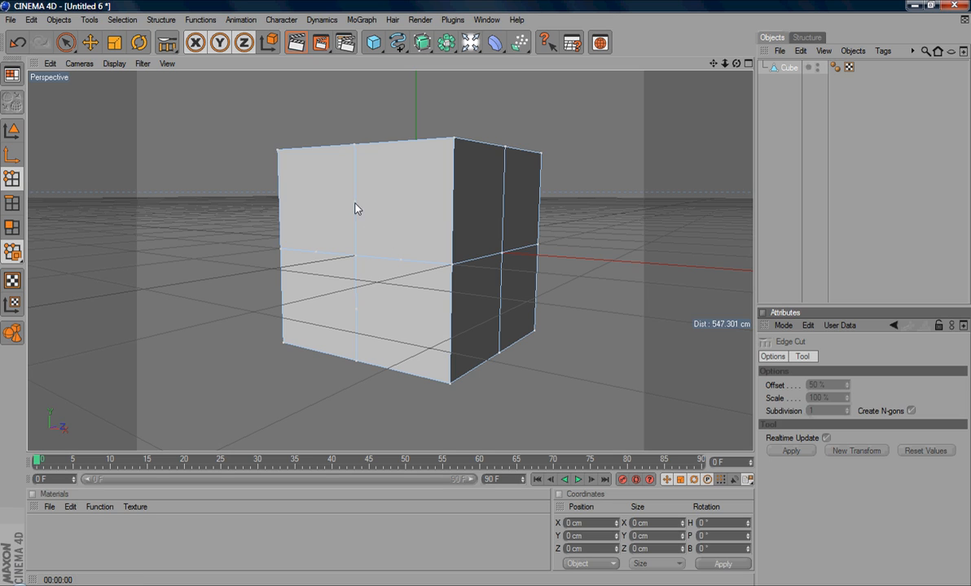
{"action": "mouse_move", "coordinate": [383, 296]}
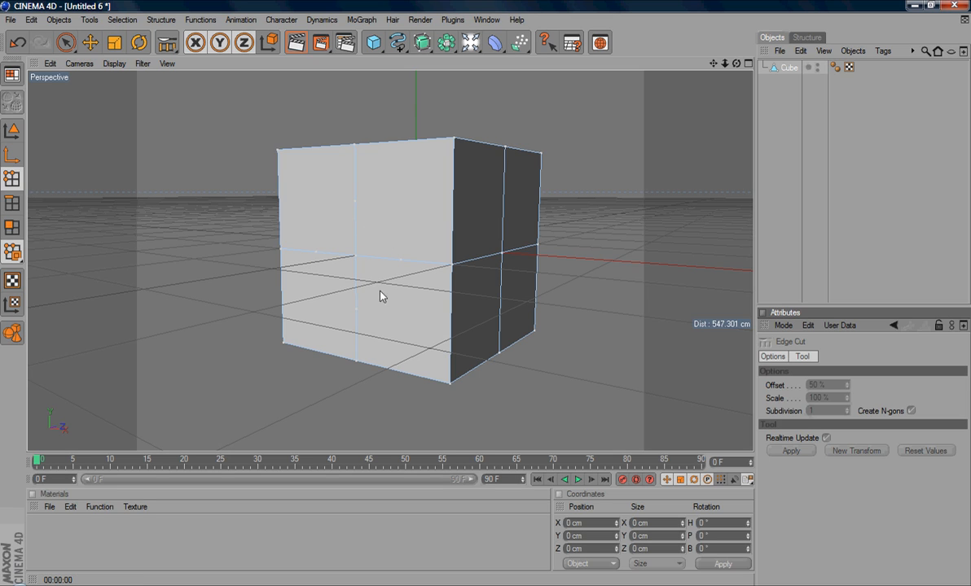
{"action": "mouse_move", "coordinate": [341, 296]}
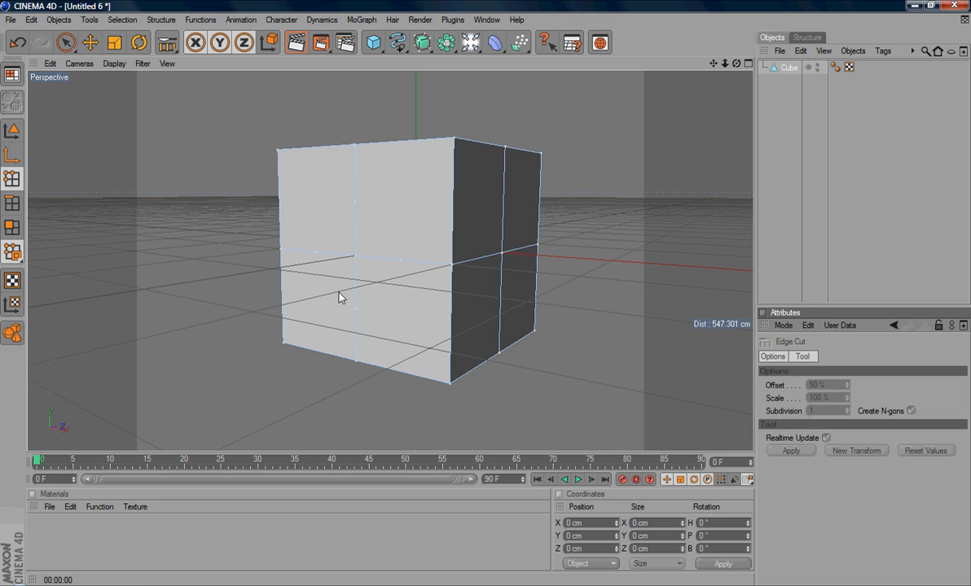
{"action": "mouse_move", "coordinate": [388, 270]}
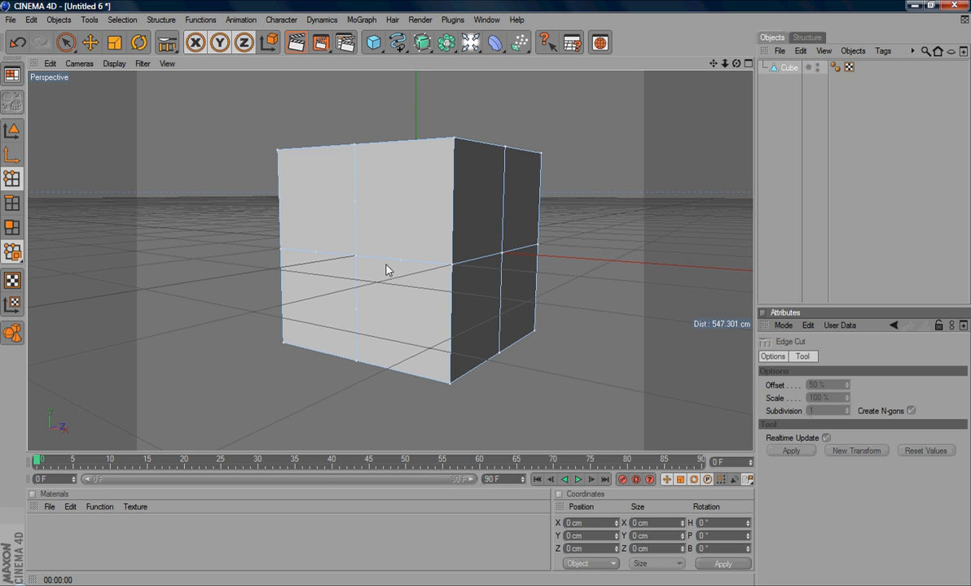
{"action": "mouse_move", "coordinate": [365, 228]}
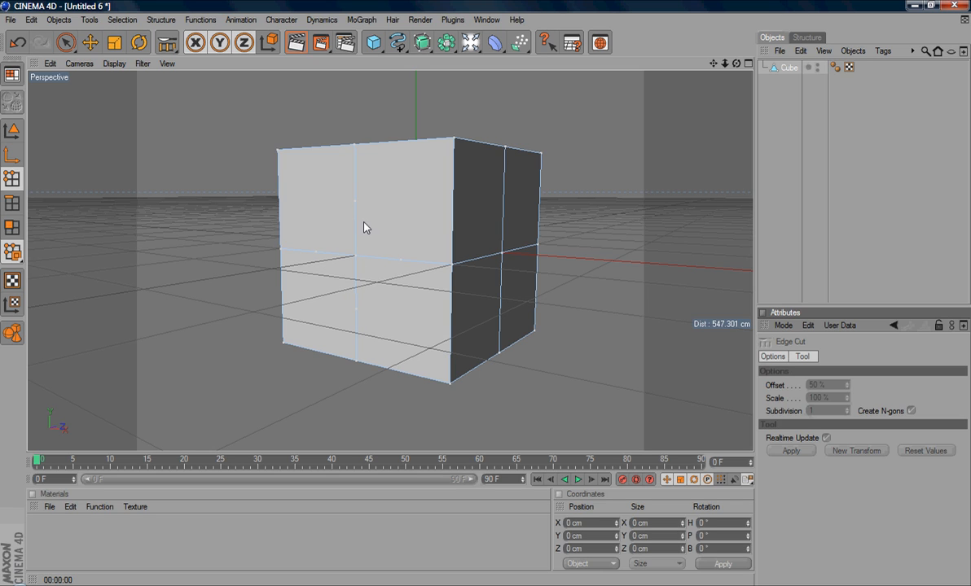
{"action": "mouse_move", "coordinate": [362, 202]}
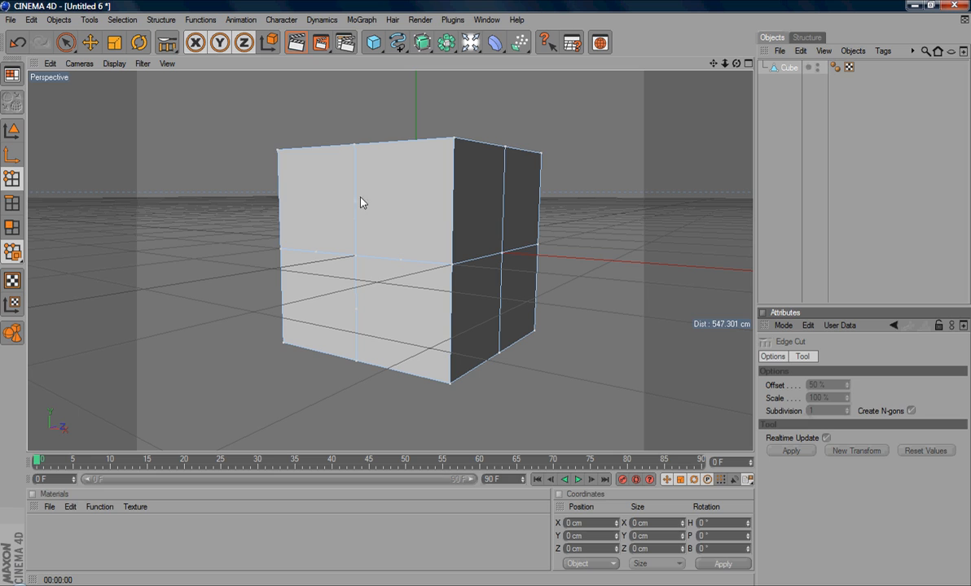
{"action": "mouse_move", "coordinate": [342, 300]}
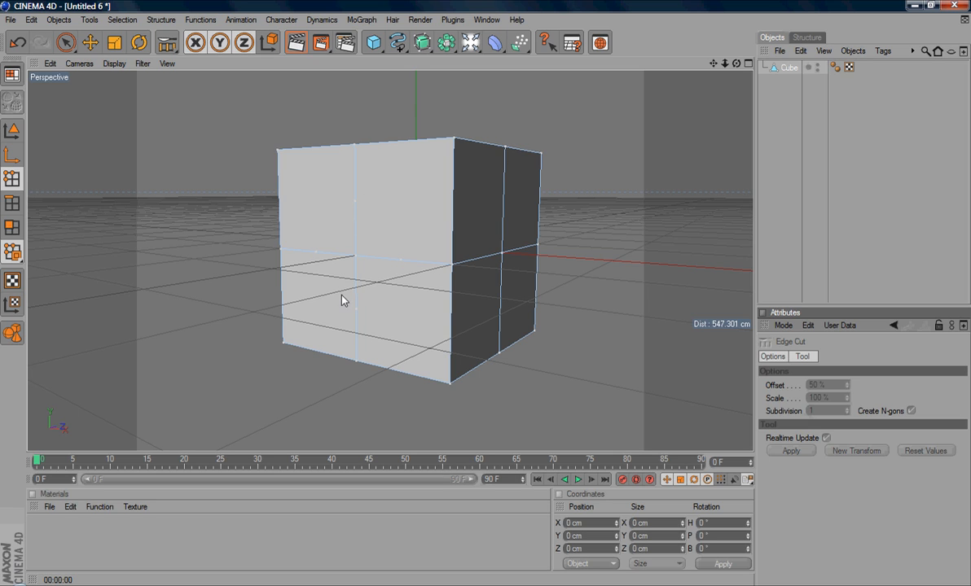
{"action": "mouse_move", "coordinate": [404, 273]}
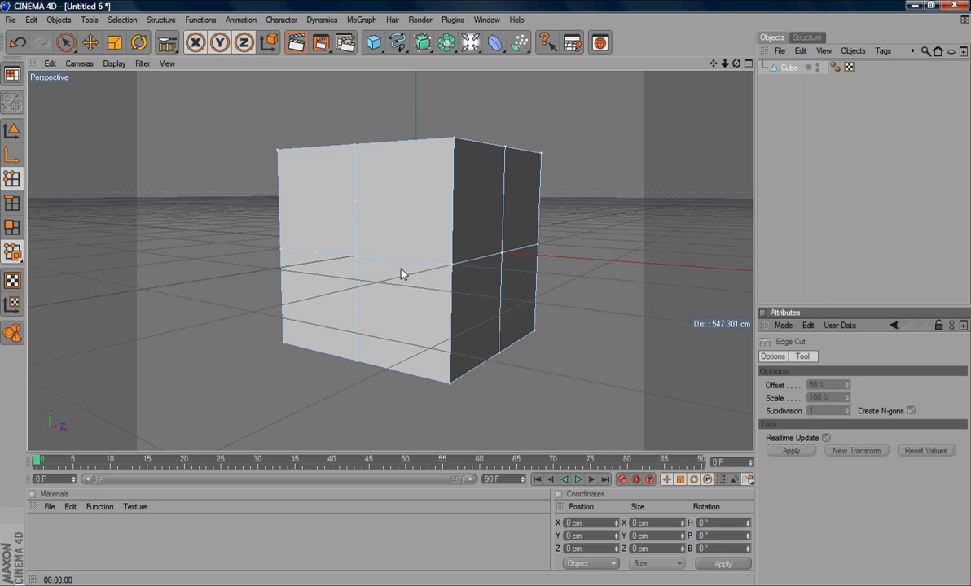
{"action": "mouse_move", "coordinate": [319, 180]}
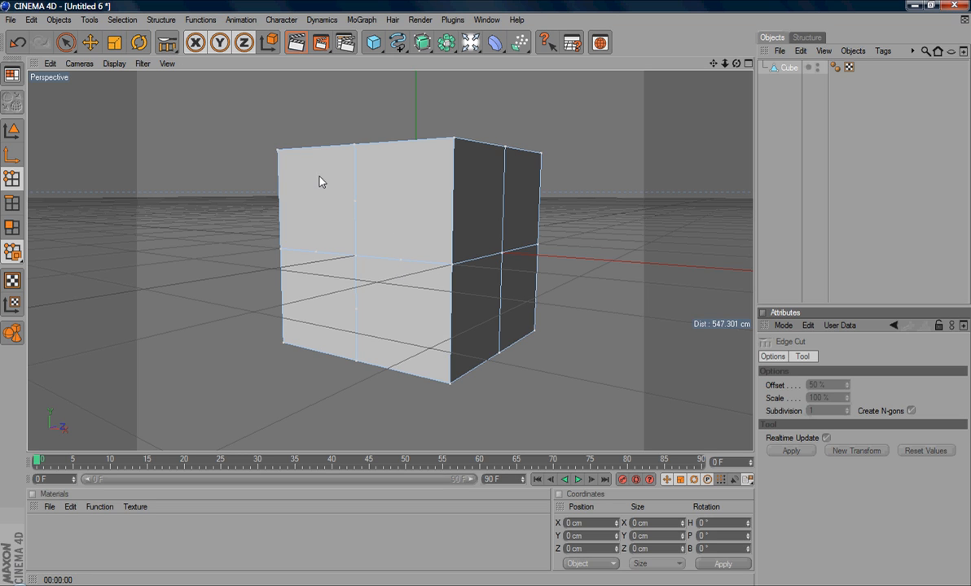
Activate the Knife tool from the Structure menu to cut lines across the front face
{"action": "left_click", "coordinate": [160, 20]}
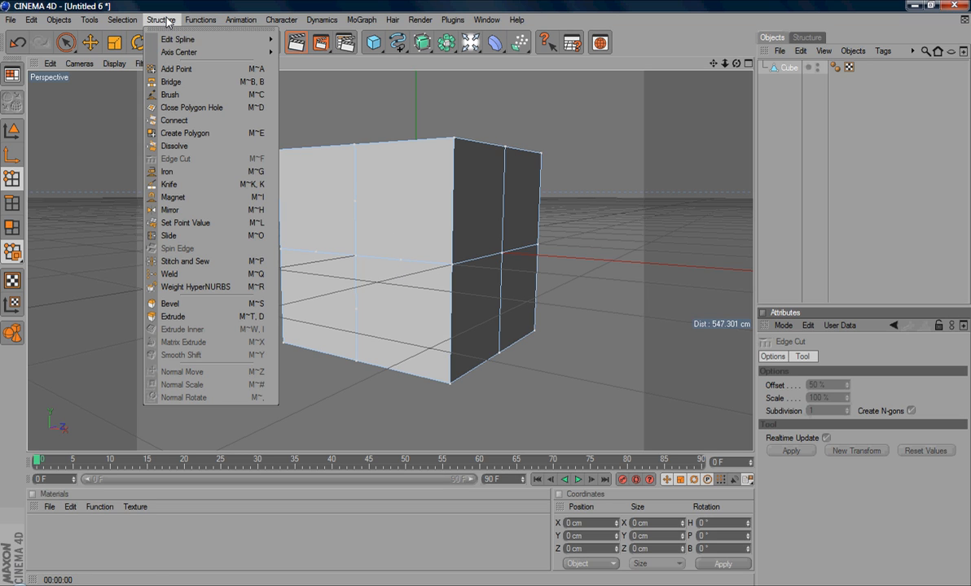
{"action": "left_click", "coordinate": [169, 184]}
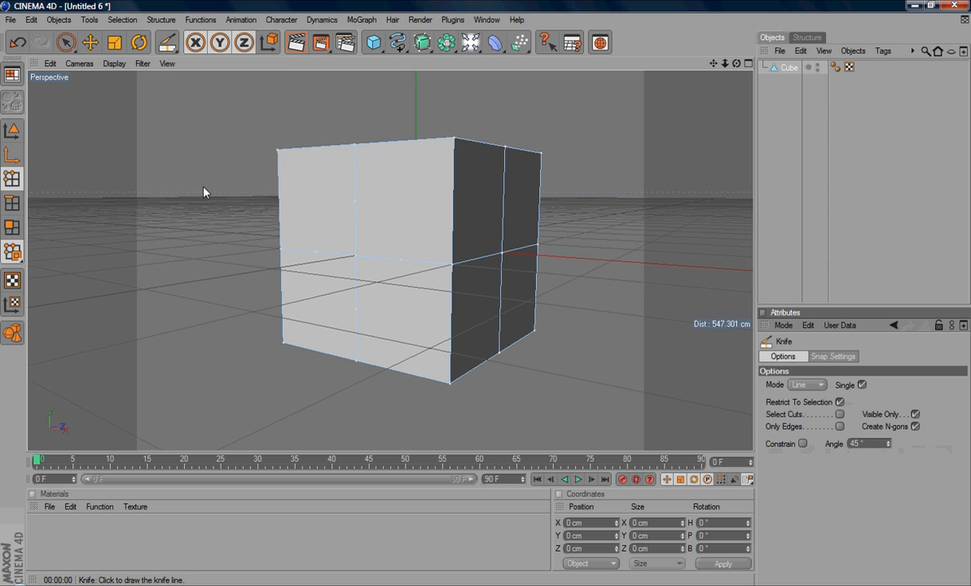
{"action": "mouse_move", "coordinate": [319, 212]}
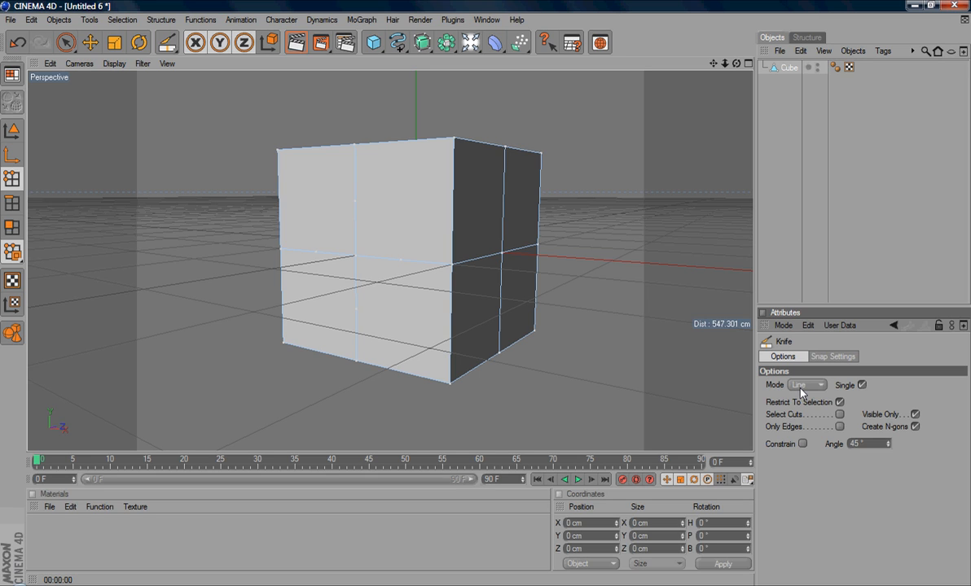
{"action": "mouse_move", "coordinate": [355, 202]}
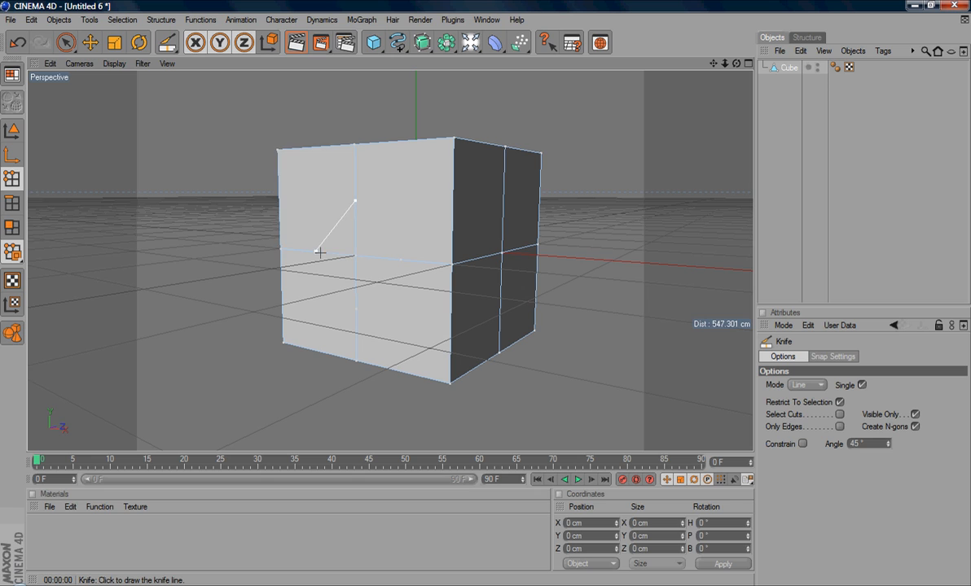
{"action": "mouse_move", "coordinate": [319, 252]}
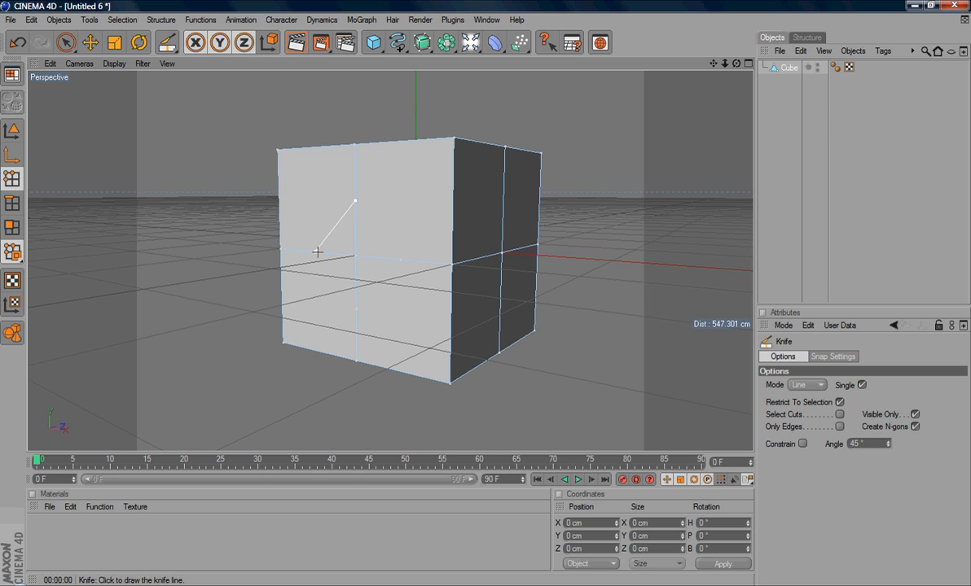
{"action": "mouse_move", "coordinate": [351, 306]}
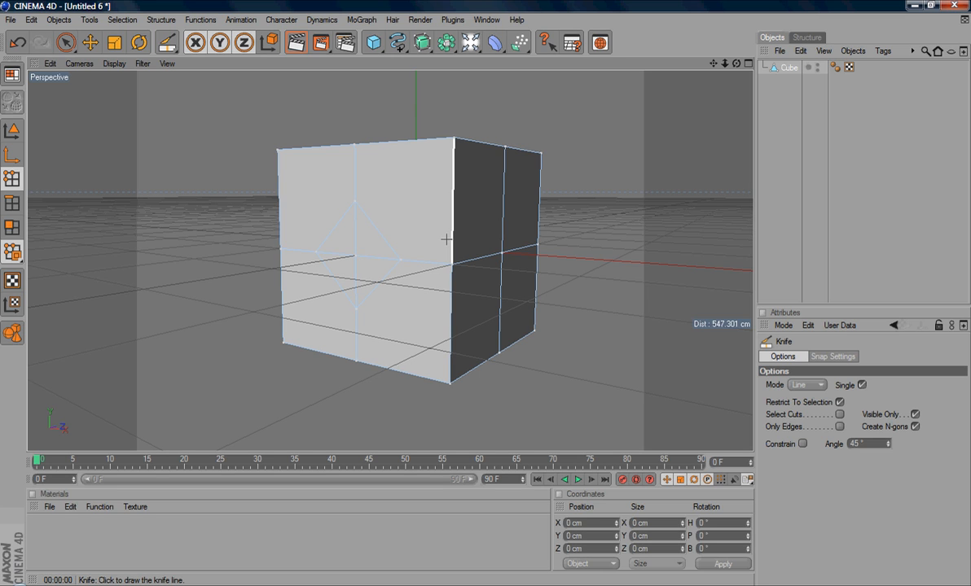
{"action": "mouse_move", "coordinate": [365, 264]}
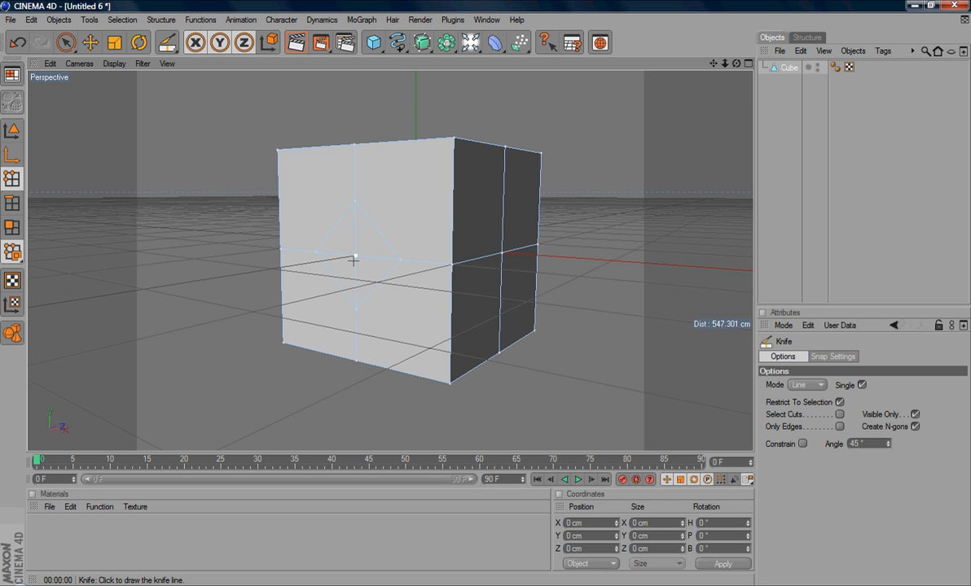
{"action": "mouse_move", "coordinate": [368, 271]}
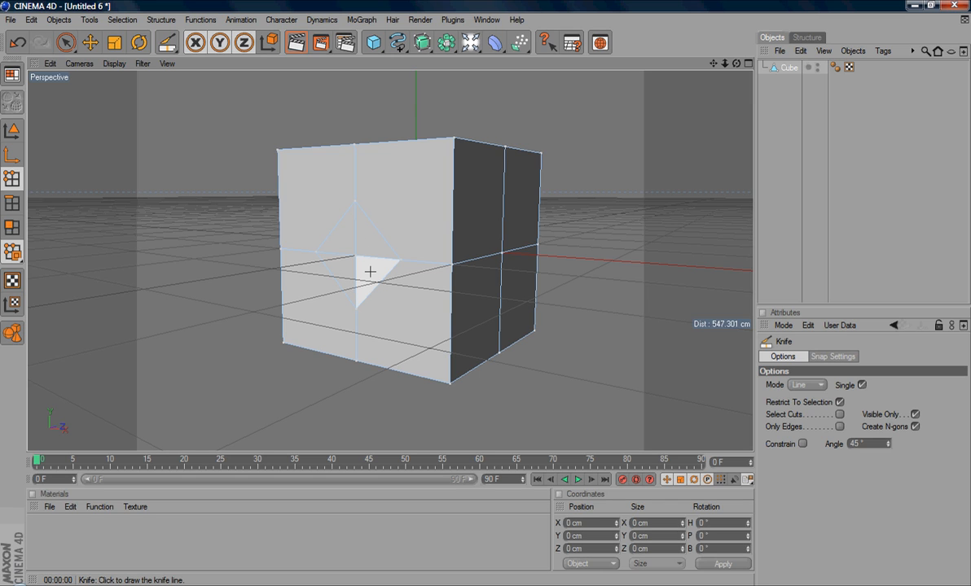
{"action": "mouse_move", "coordinate": [370, 224]}
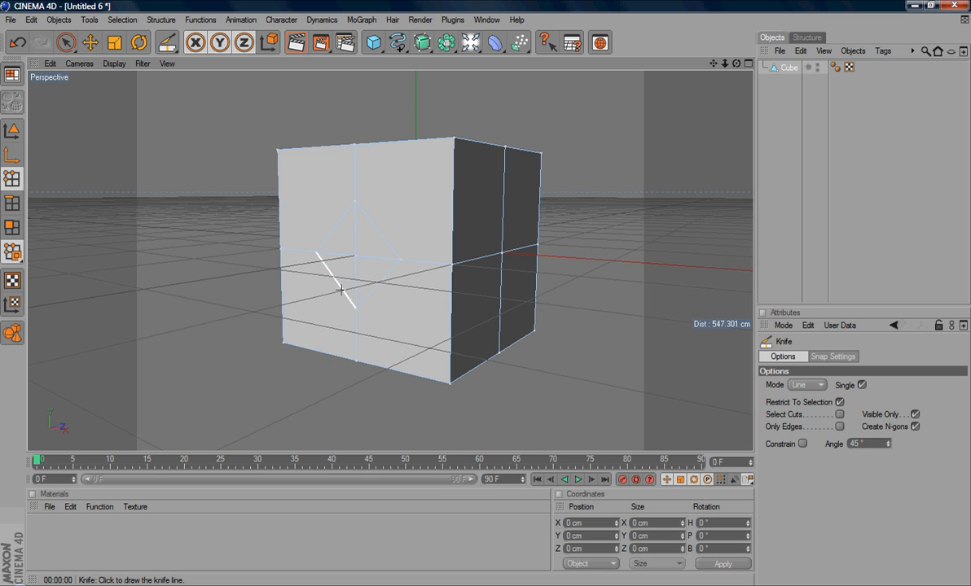
{"action": "mouse_move", "coordinate": [380, 238]}
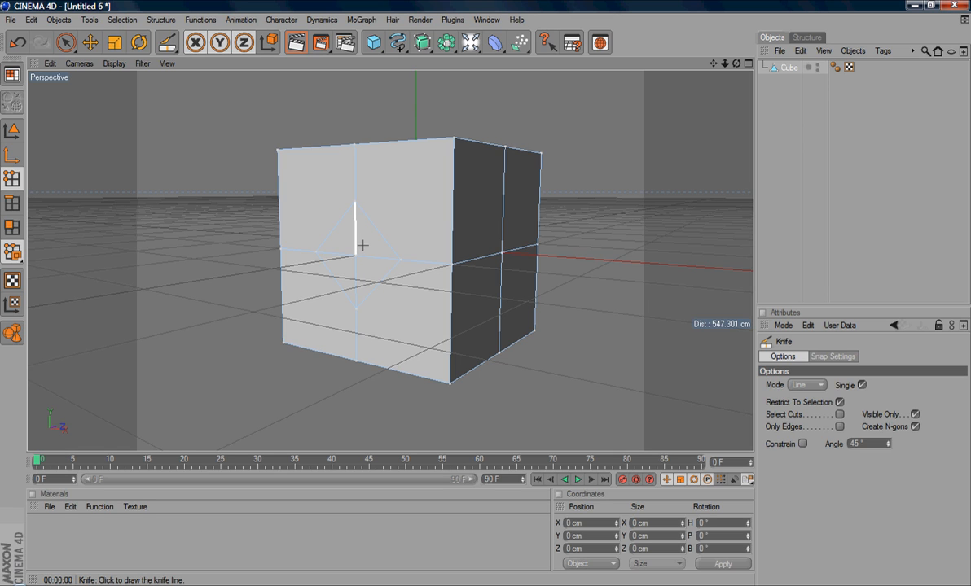
{"action": "mouse_move", "coordinate": [340, 264]}
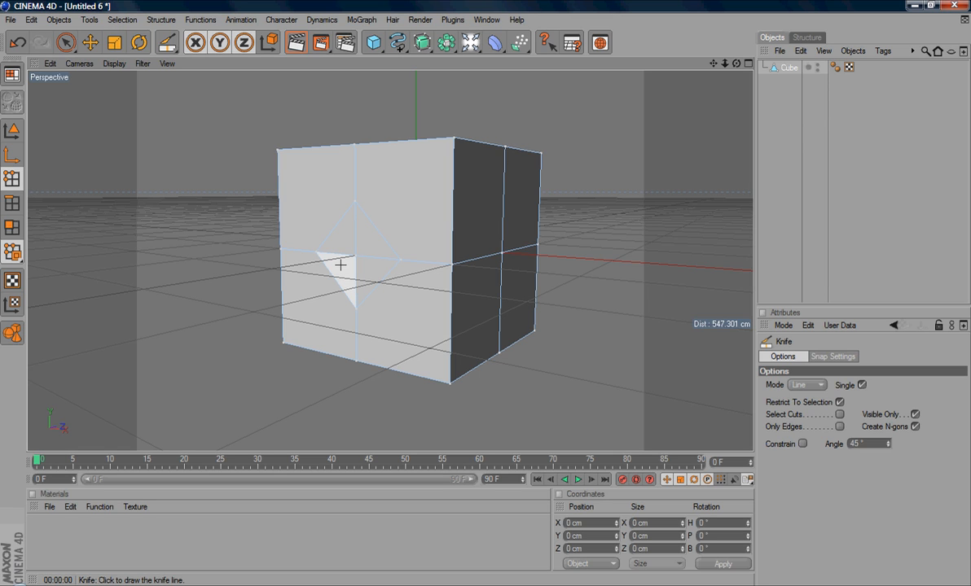
{"action": "mouse_move", "coordinate": [303, 244]}
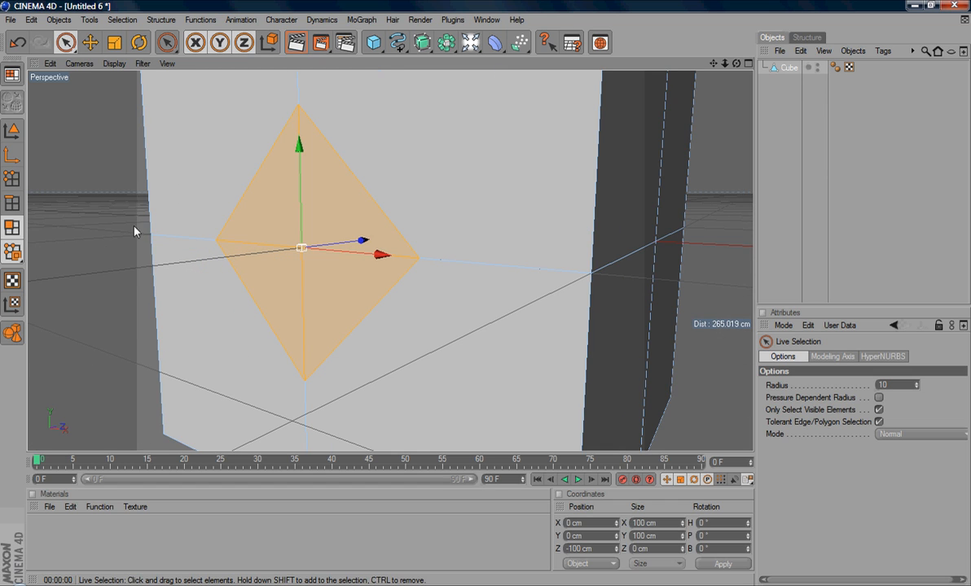
Select the diamond-shaped polygon on the front face with Live Selection
{"action": "left_click", "coordinate": [166, 43]}
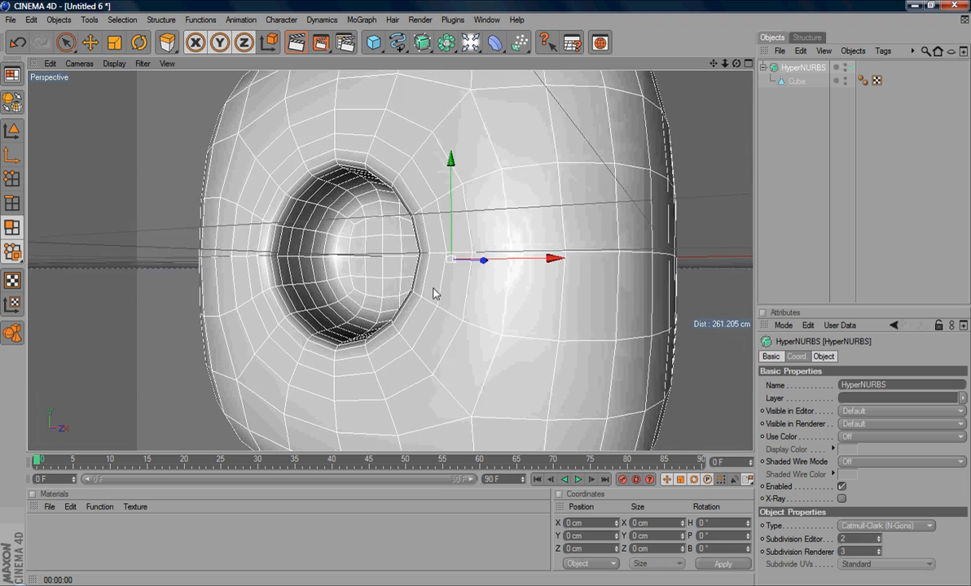
{"action": "left_click_drag", "start_coordinate": [432, 293], "coordinate": [430, 276]}
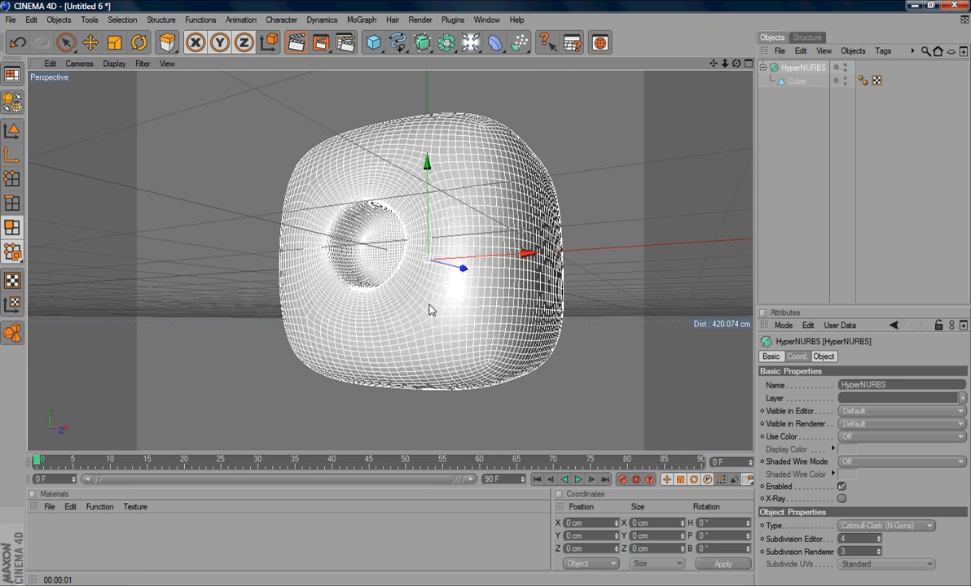
{"action": "mouse_move", "coordinate": [904, 562]}
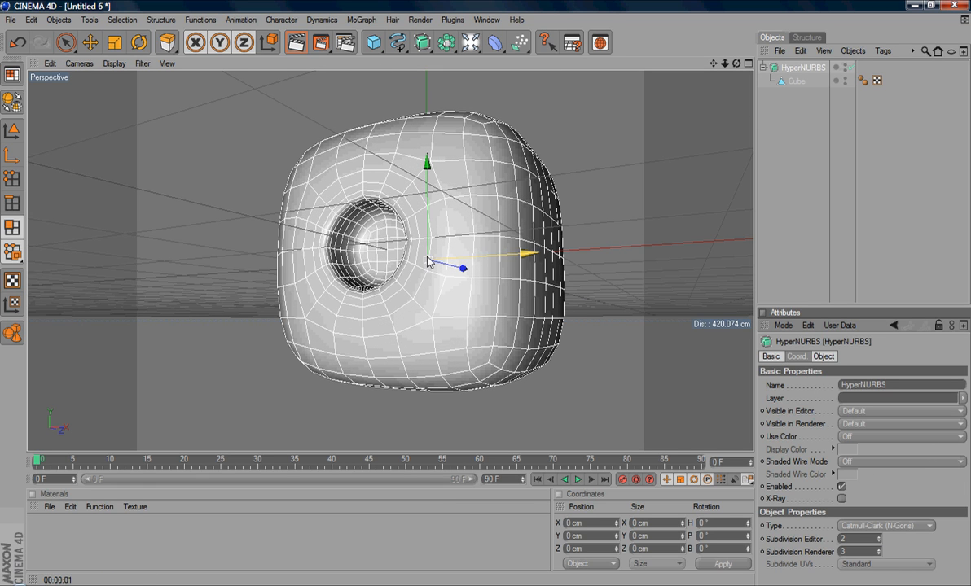
{"action": "mouse_move", "coordinate": [436, 268]}
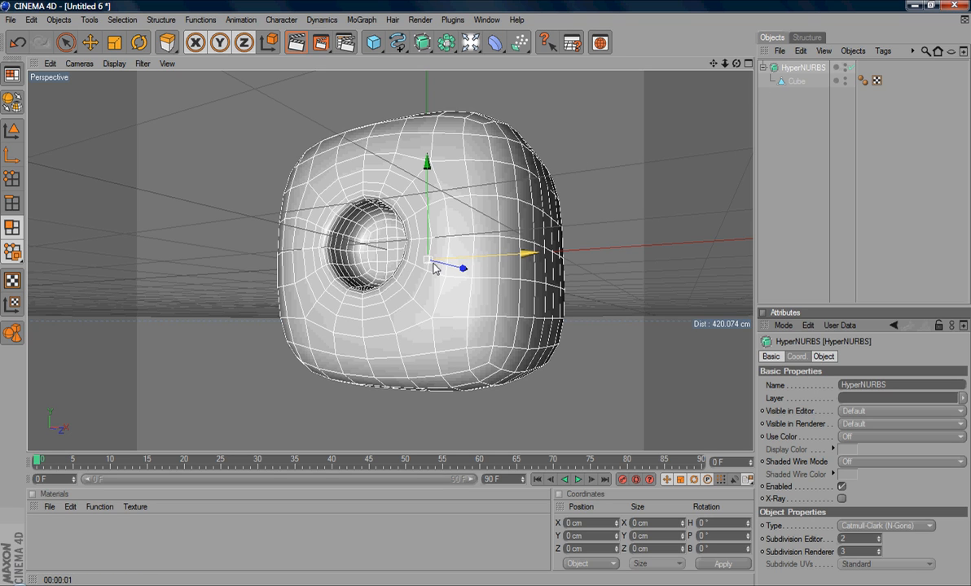
Extrude the face inside the hole out into a button, then view it smoothed under the HyperNURBS
{"action": "left_click", "coordinate": [792, 81]}
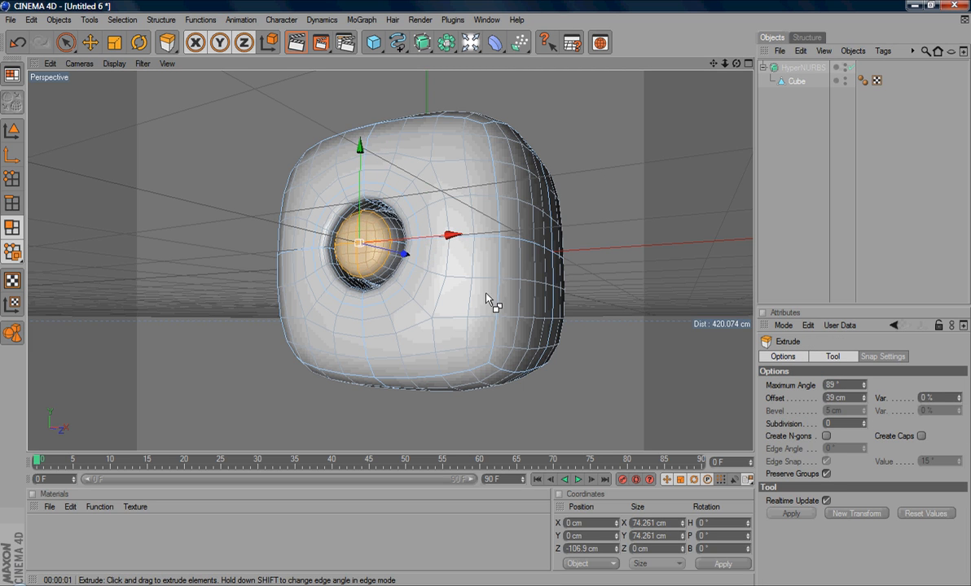
{"action": "left_click_drag", "start_coordinate": [489, 296], "coordinate": [469, 317]}
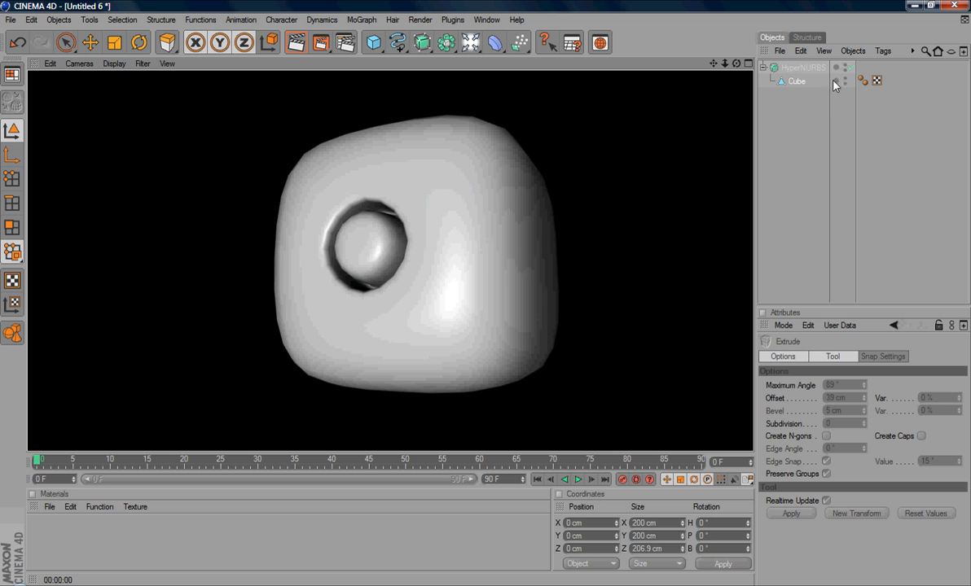
{"action": "left_click", "coordinate": [801, 69]}
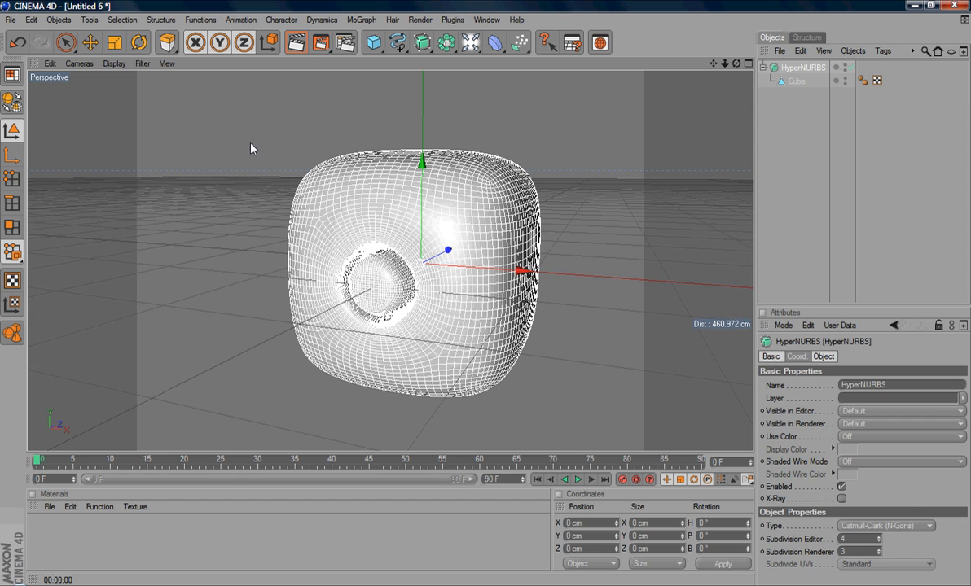
{"action": "left_click_drag", "start_coordinate": [253, 148], "coordinate": [127, 231]}
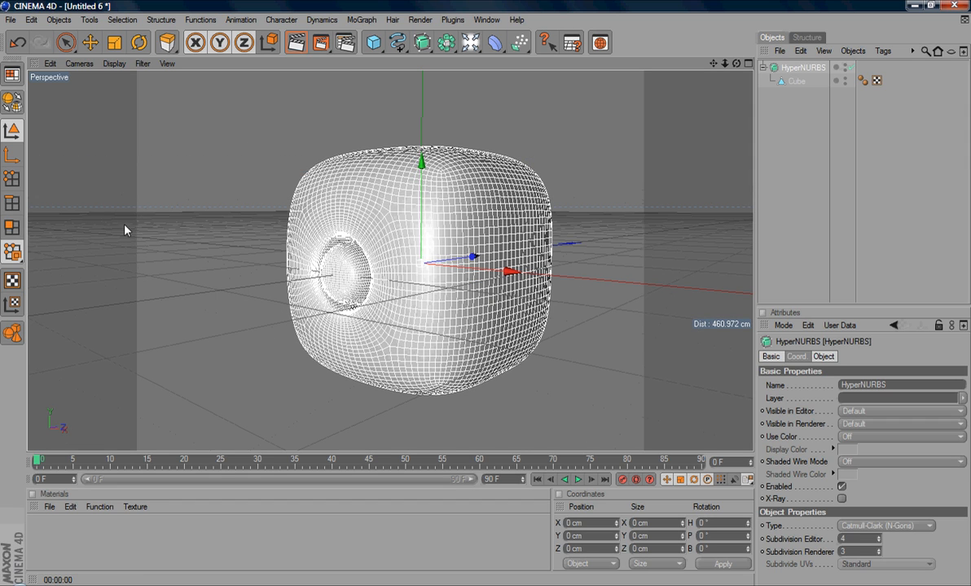